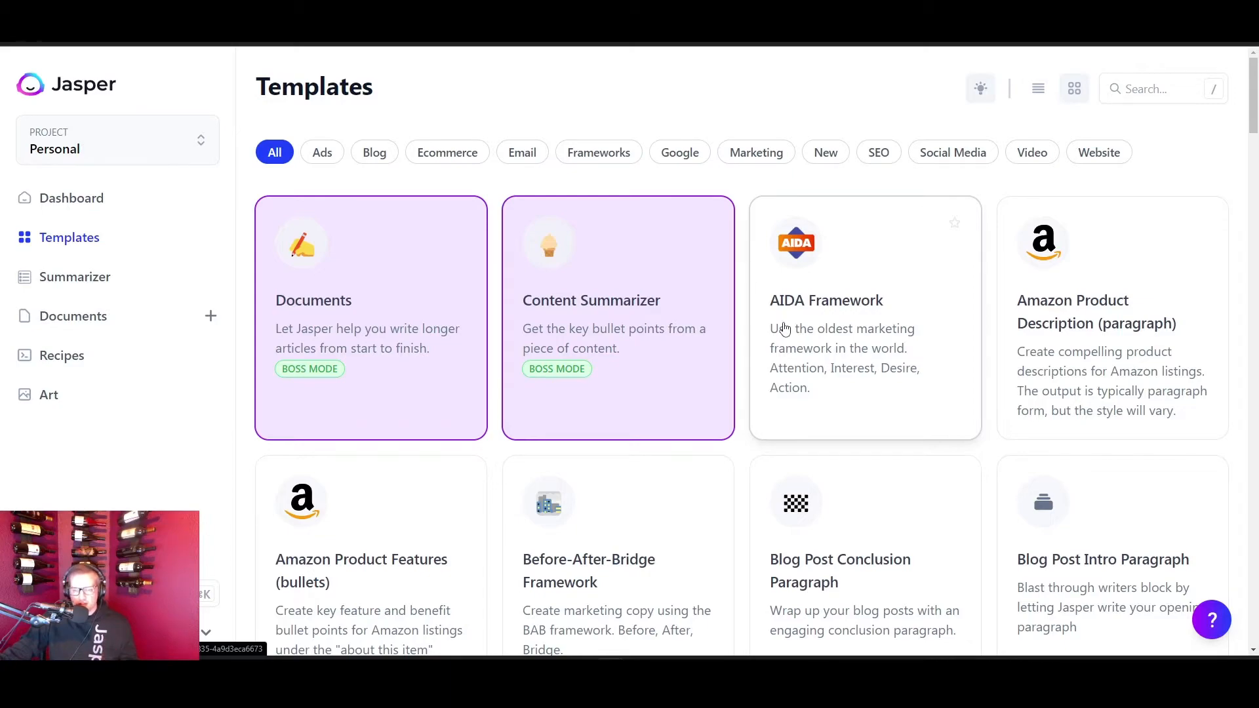
# - Scroll Jasper's template catalogue to show the Commands, Company Bio and Content Improver templates
pyautogui.scroll(-3)
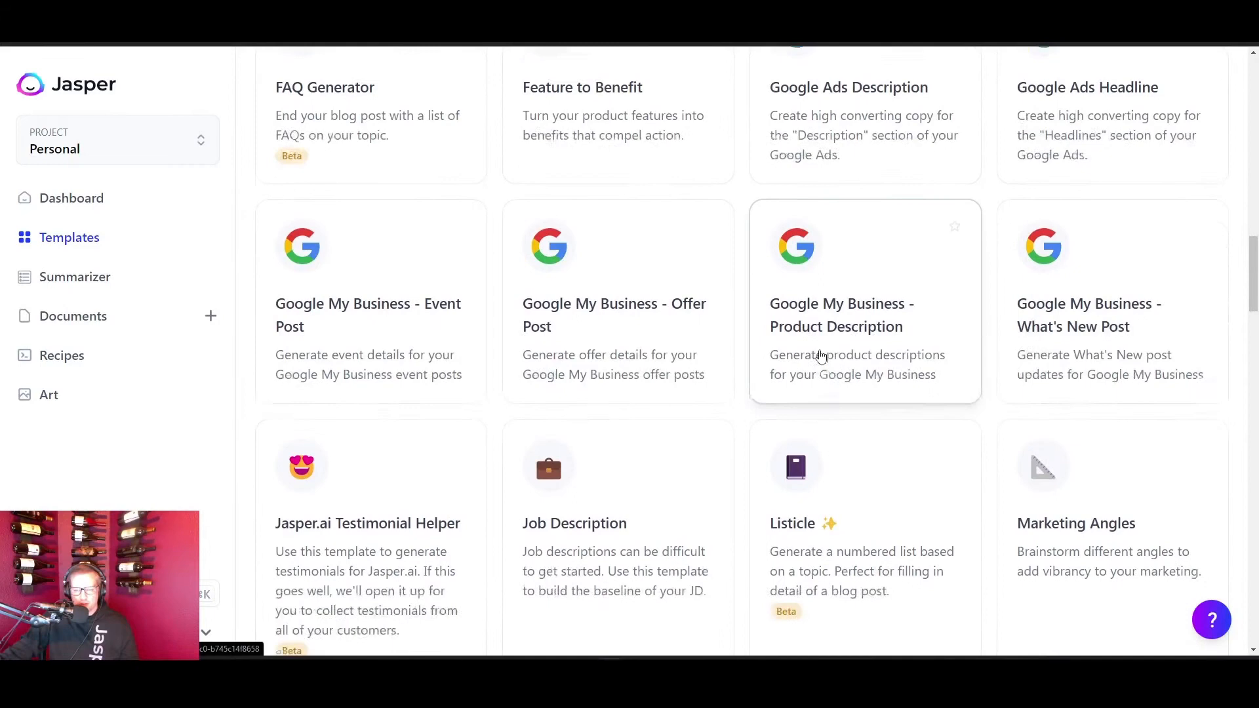
pyautogui.scroll(-3)
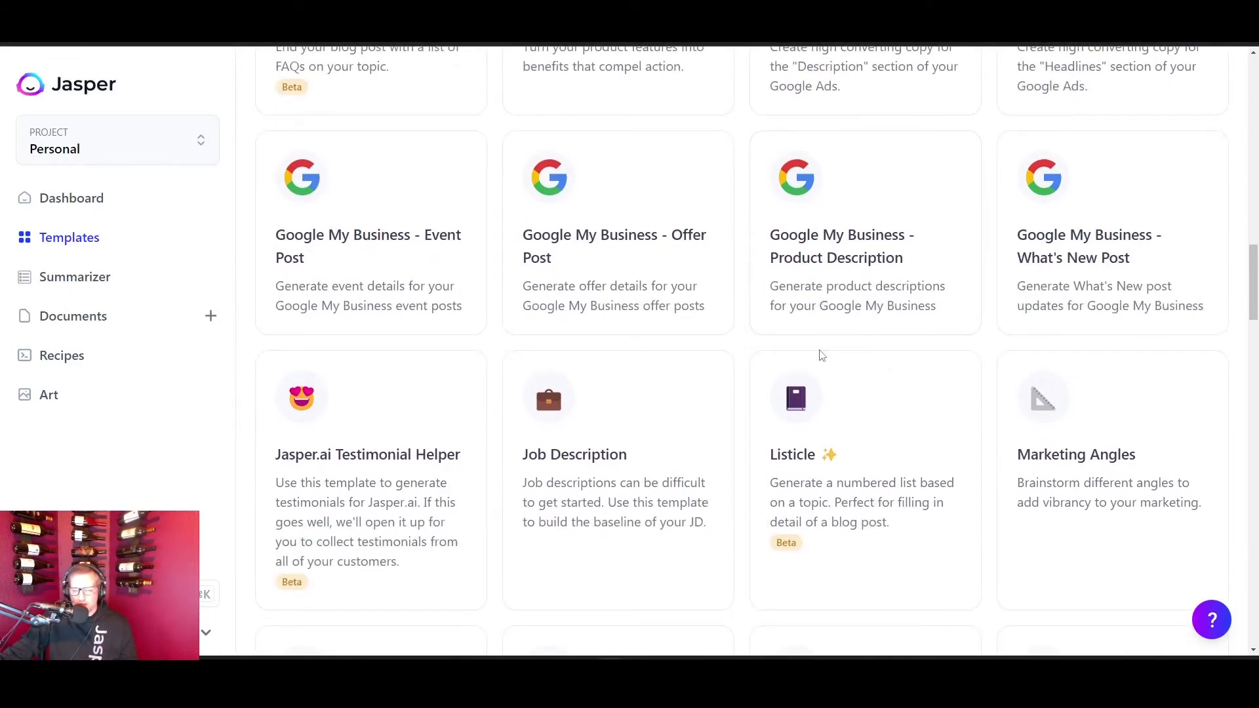
pyautogui.scroll(-3)
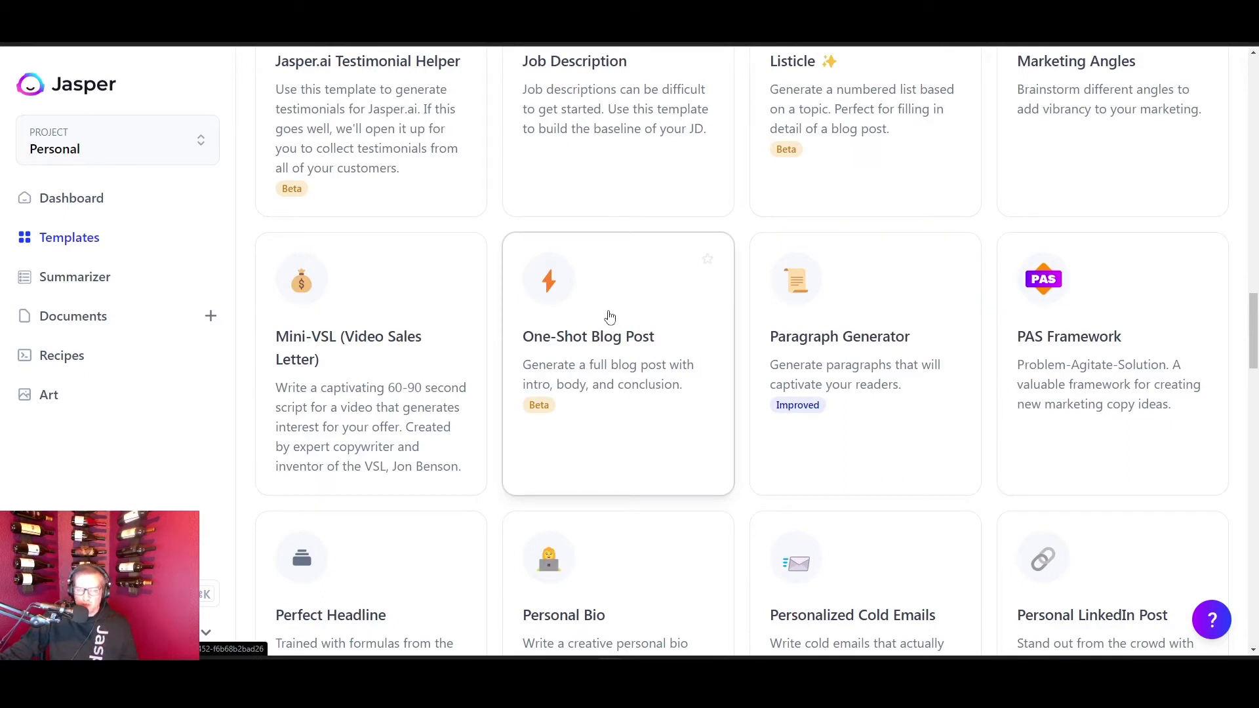
pyautogui.moveTo(612, 312)
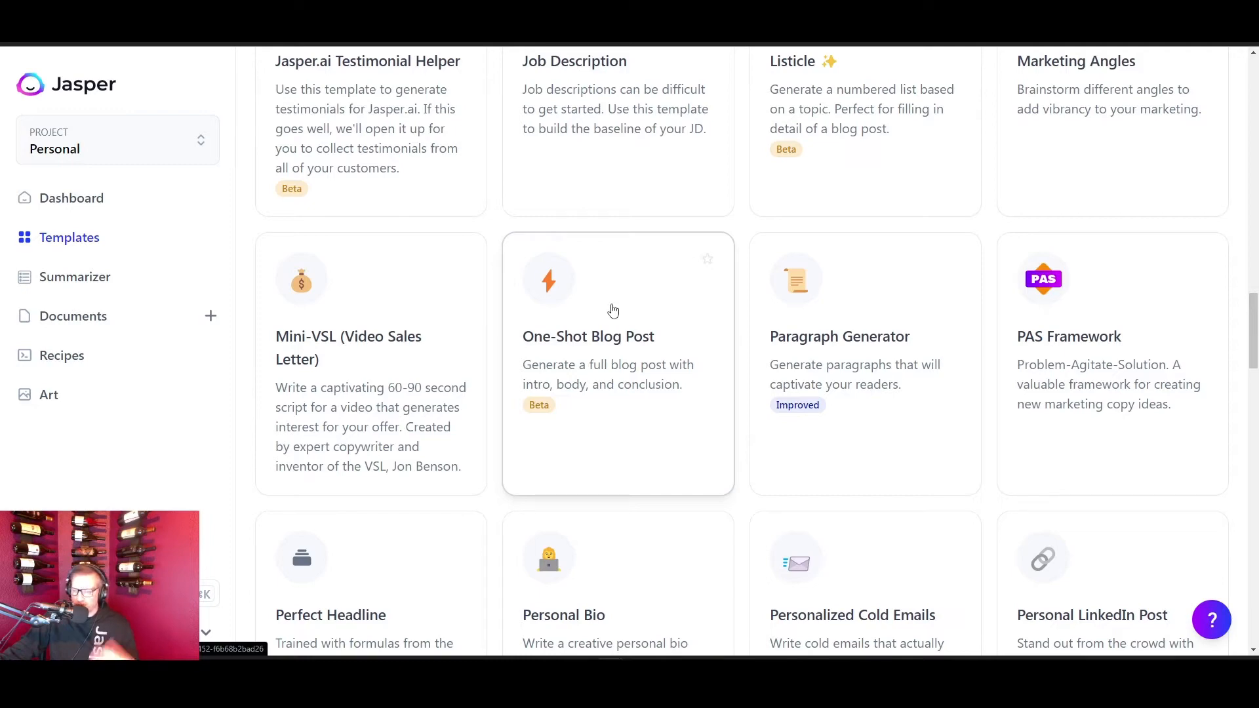
pyautogui.scroll(-3)
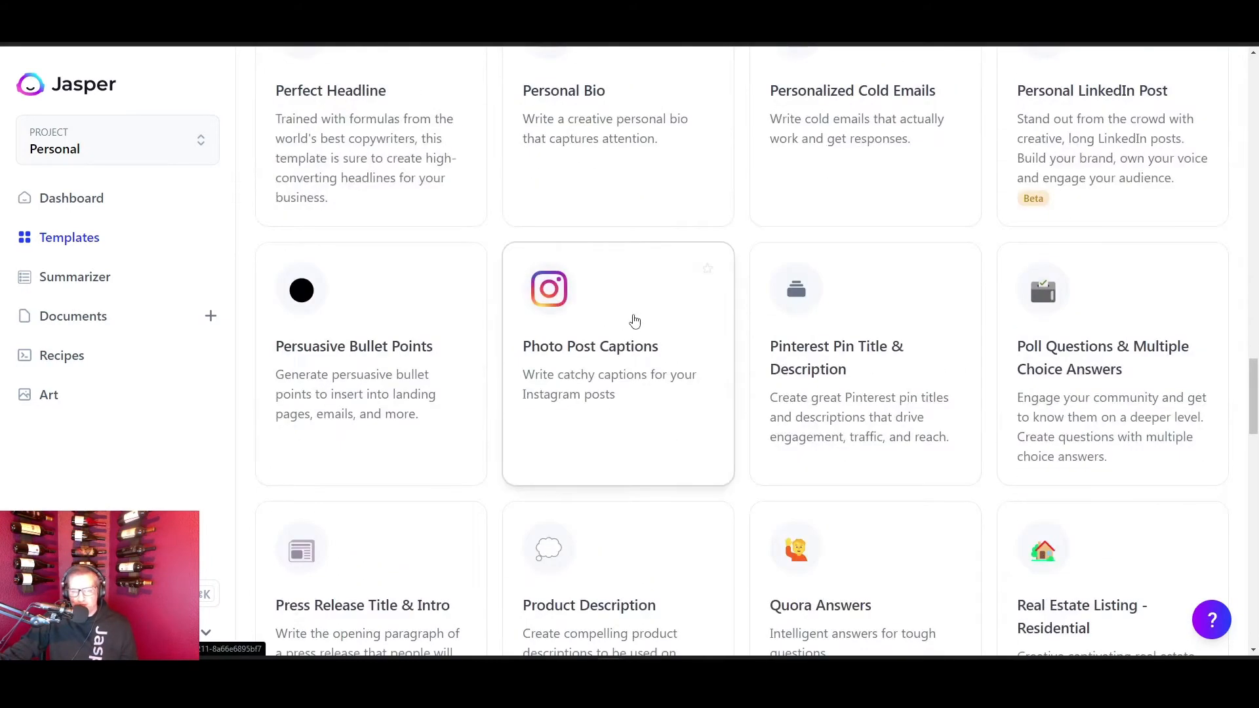
pyautogui.moveTo(656, 362)
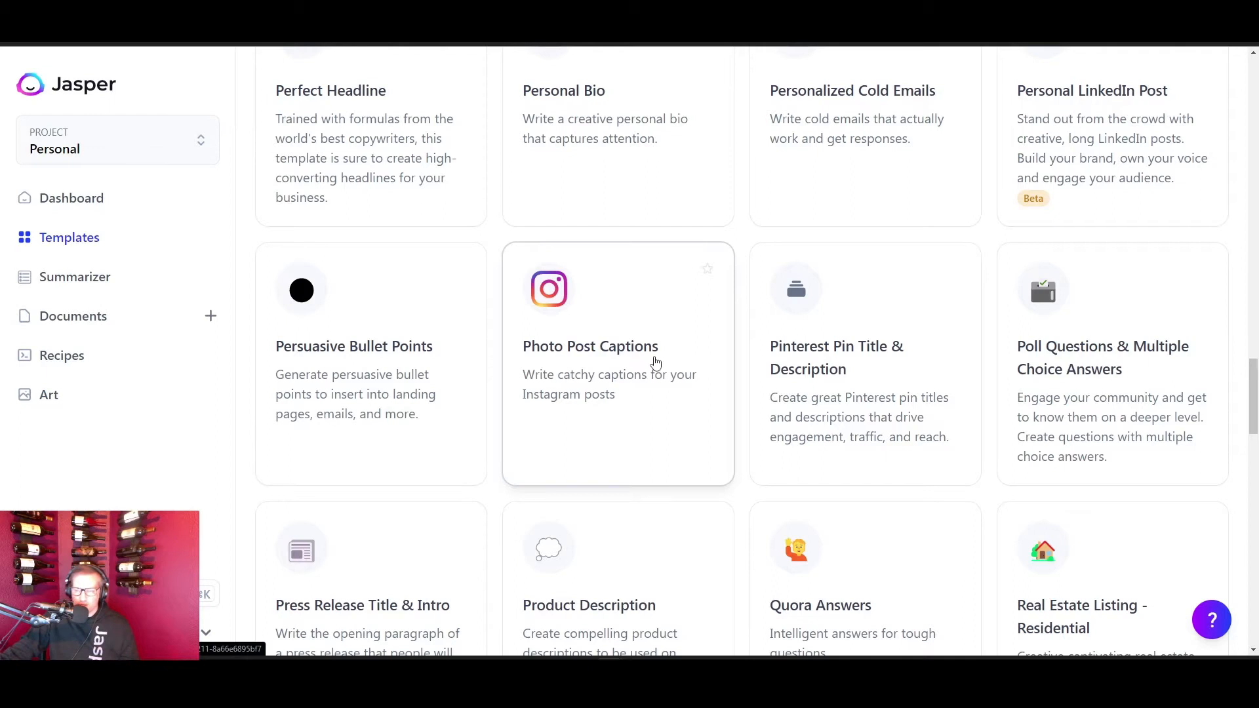
pyautogui.moveTo(579, 367)
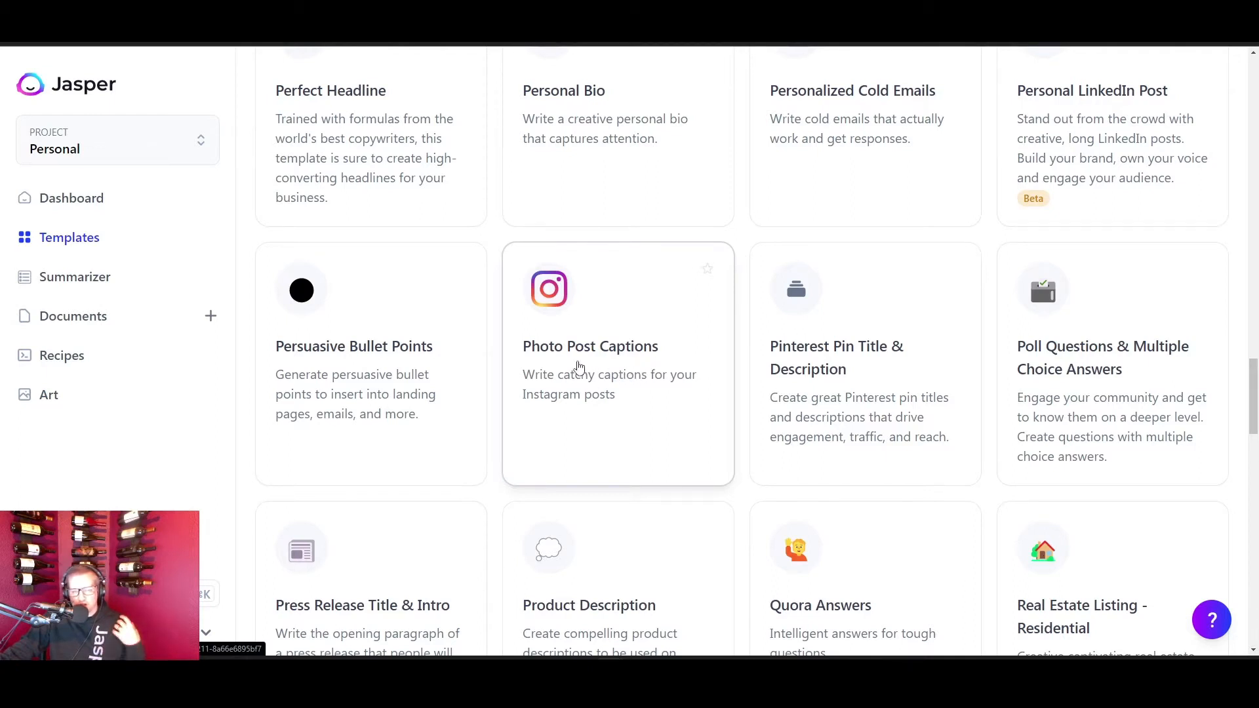
pyautogui.moveTo(604, 426)
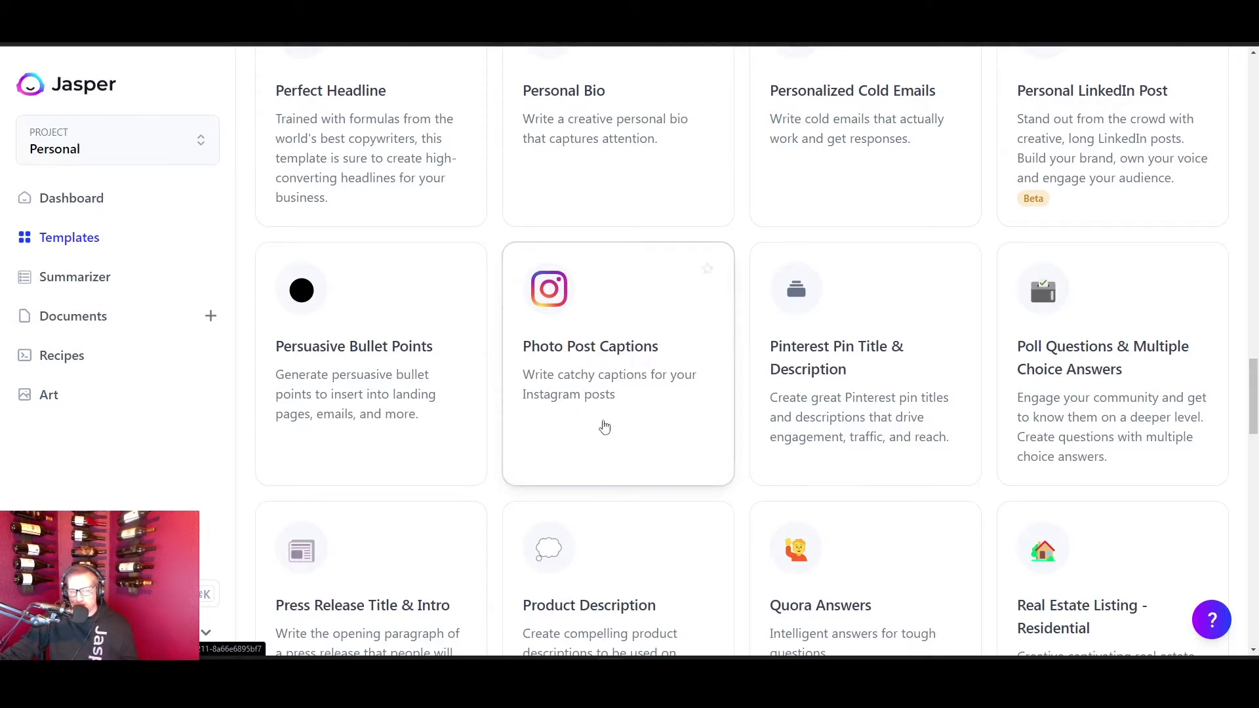
pyautogui.moveTo(650, 418)
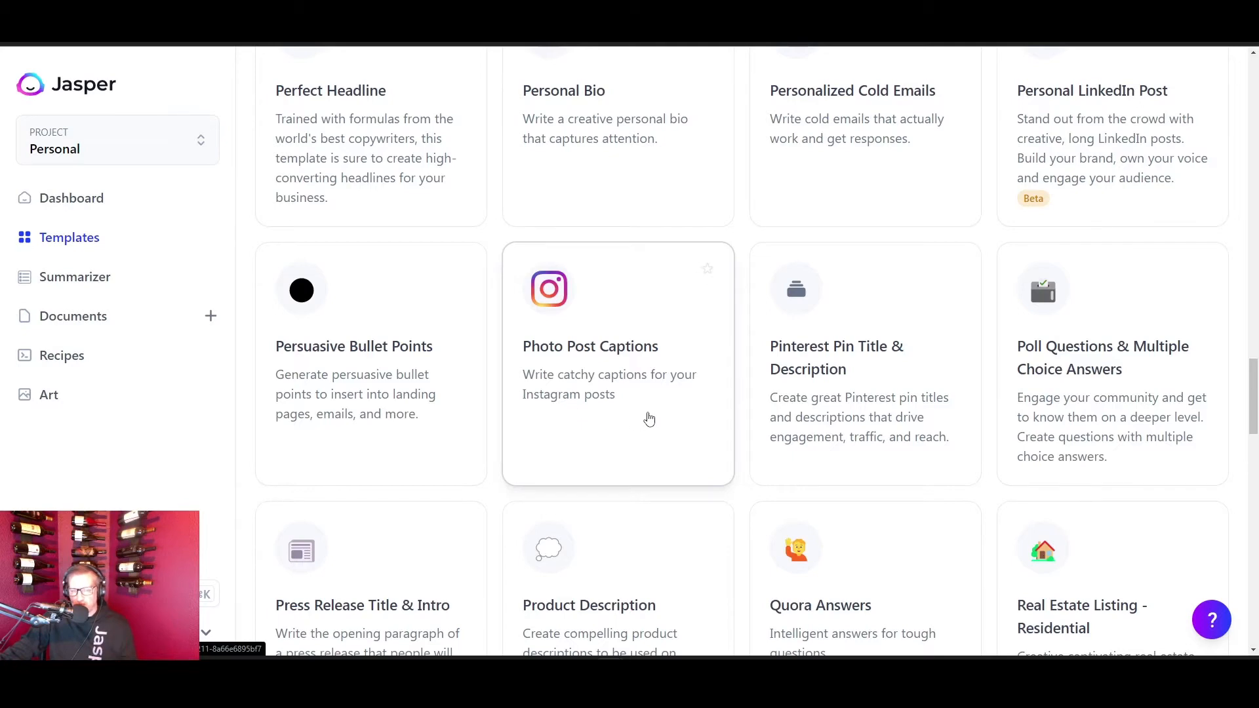
pyautogui.scroll(-3)
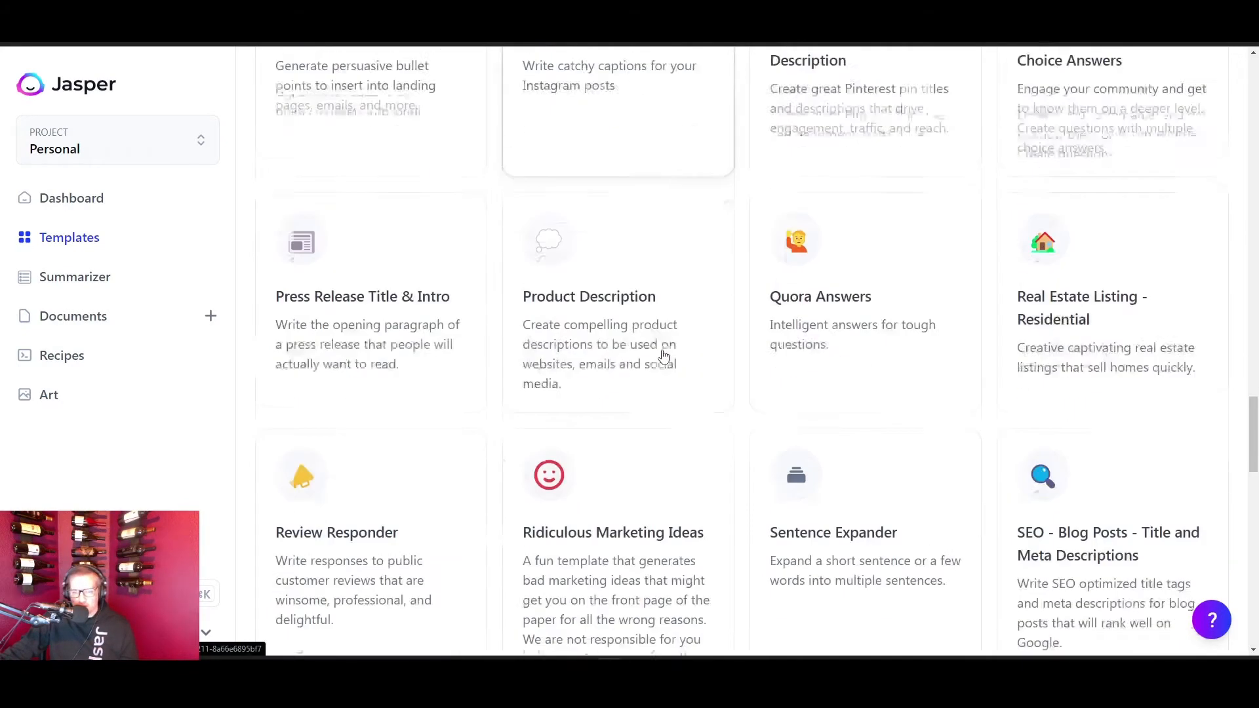
pyautogui.scroll(-3)
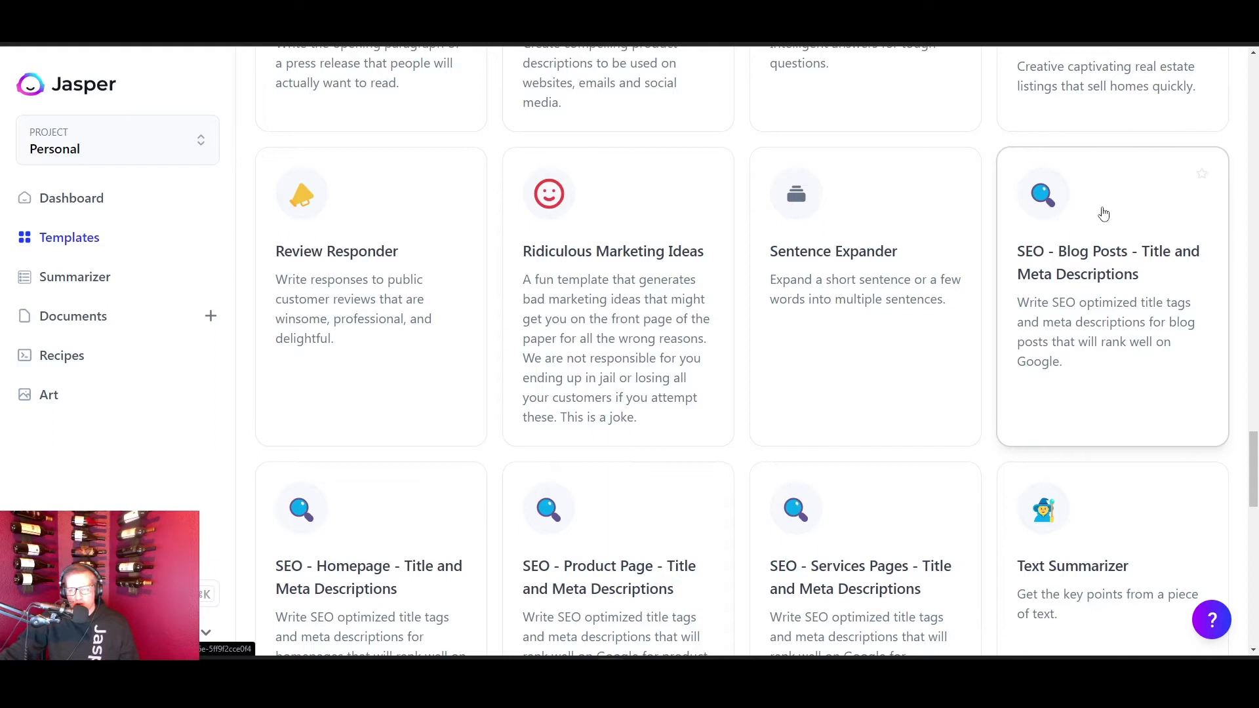
pyautogui.moveTo(1090, 289)
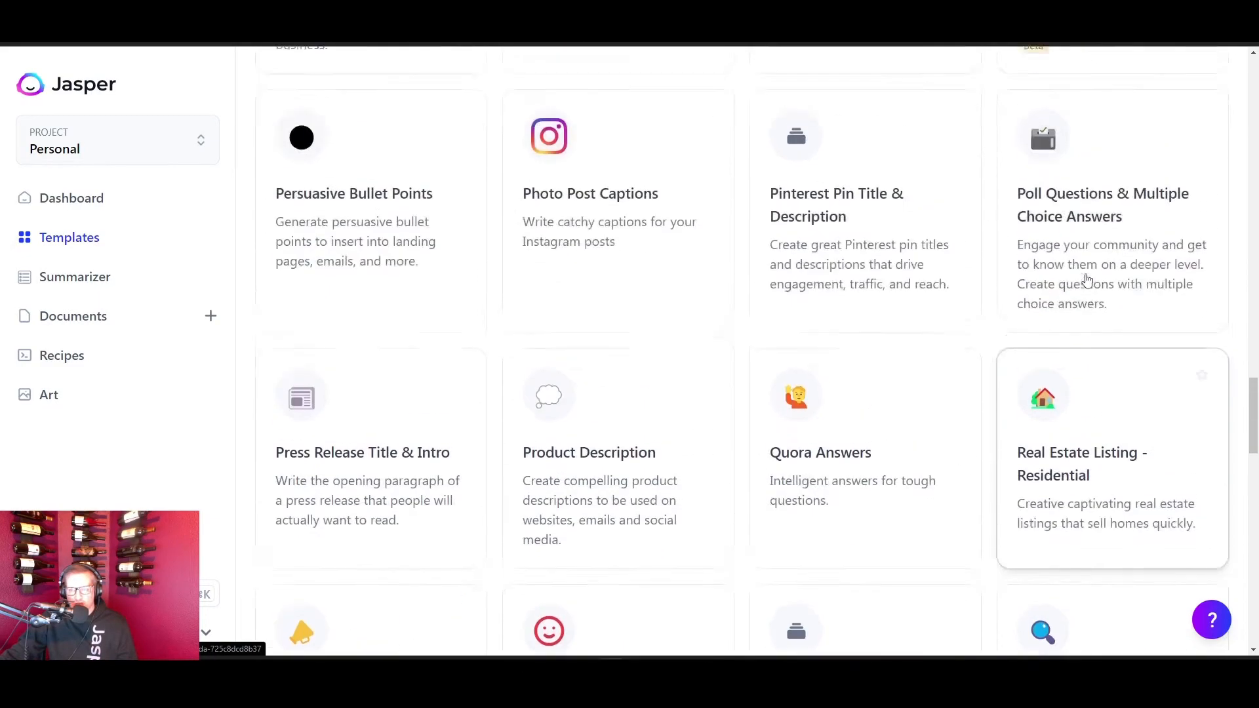
pyautogui.scroll(-3)
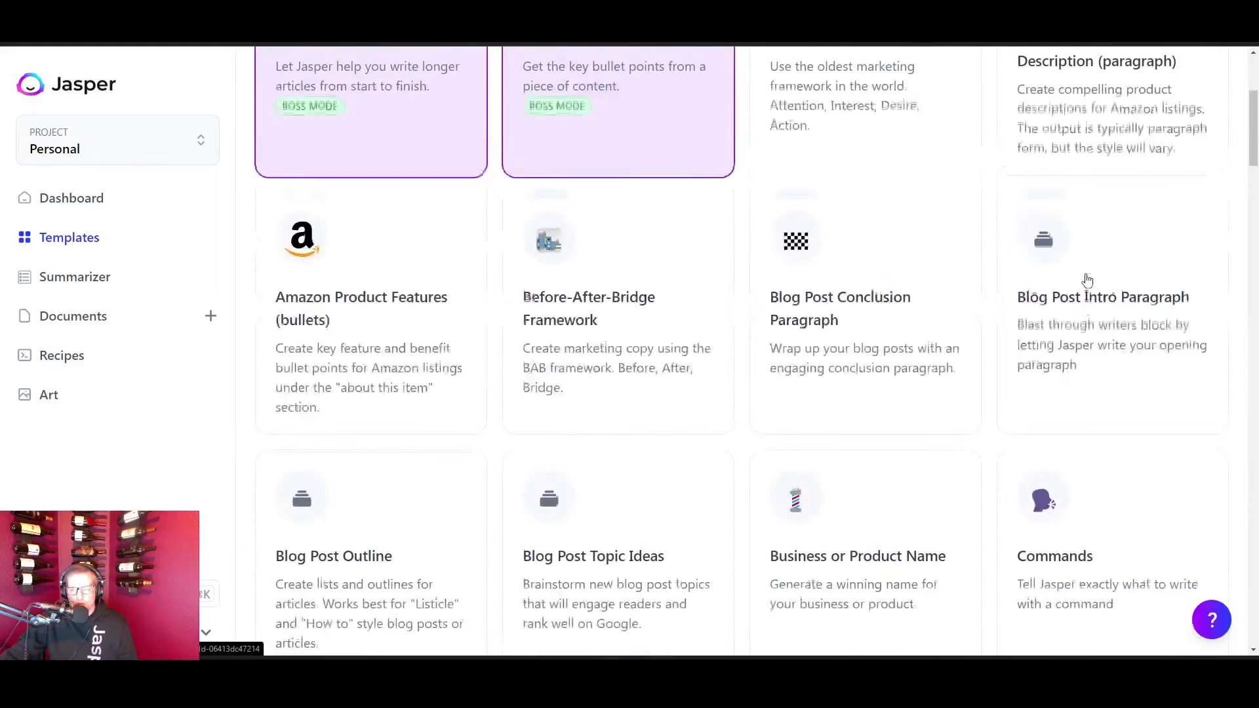
pyautogui.scroll(-3)
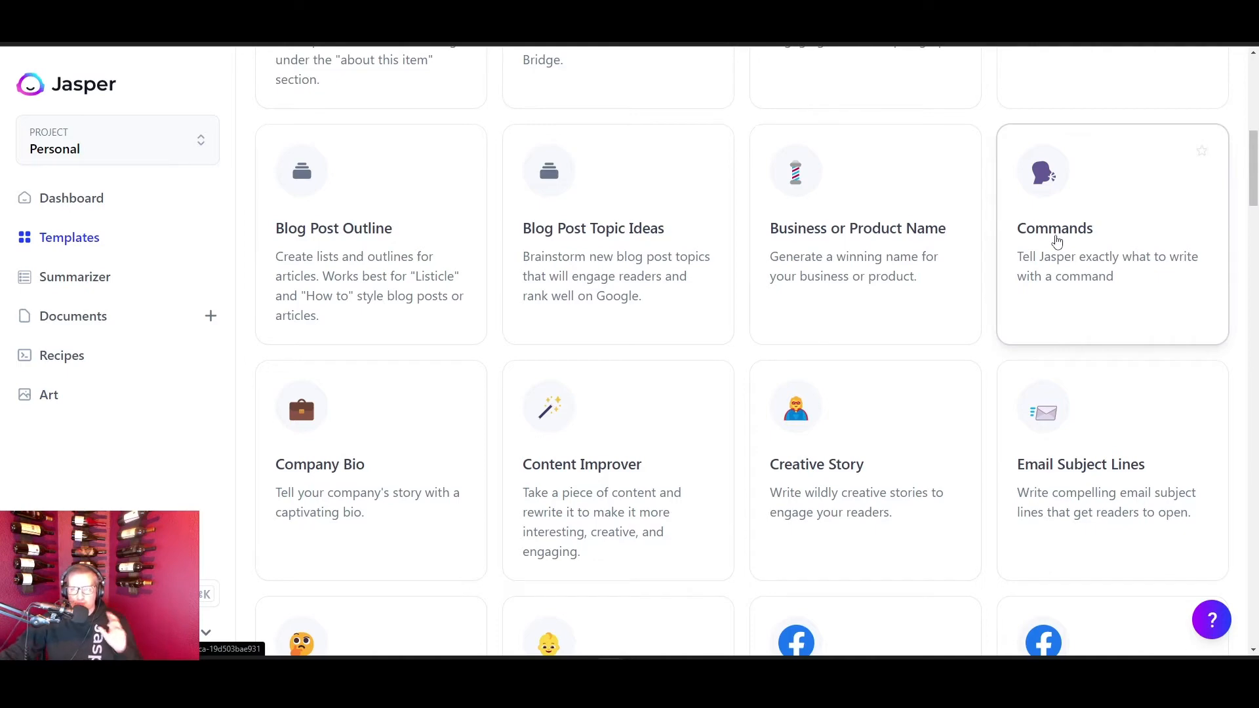
pyautogui.moveTo(1094, 178)
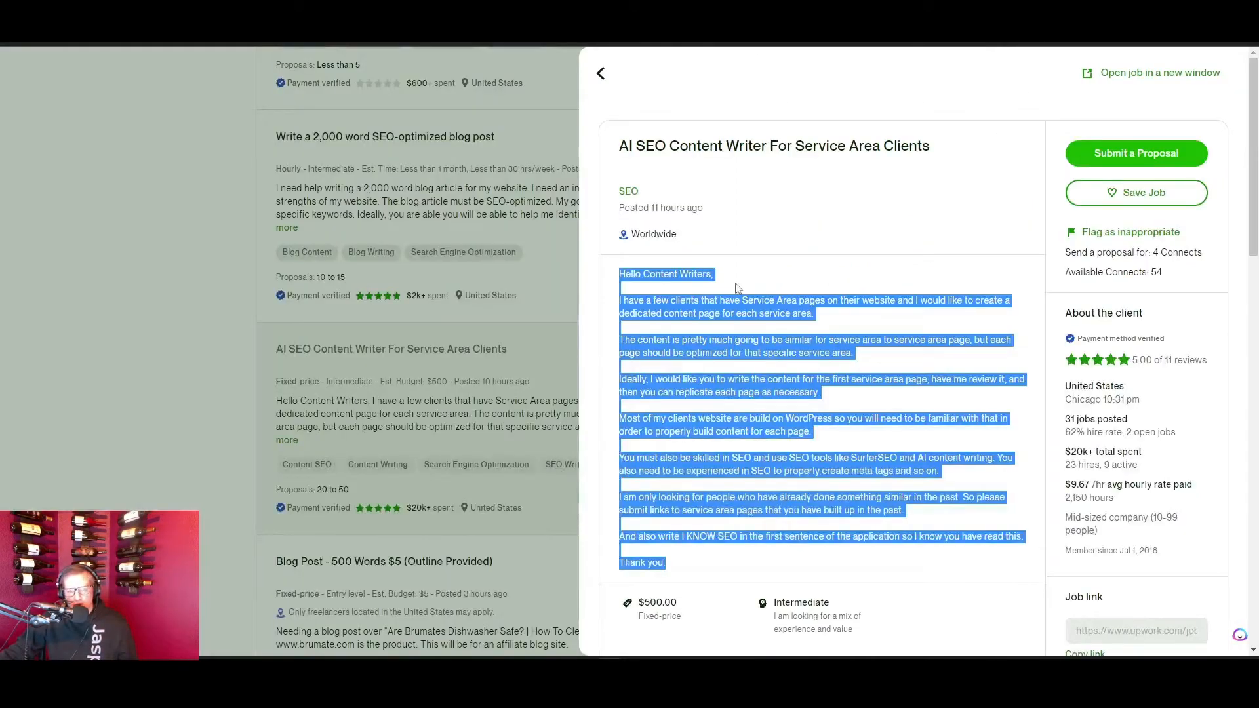
# - Close the AI SEO Content Writer job panel and browse the Upwork job feed
pyautogui.click(601, 73)
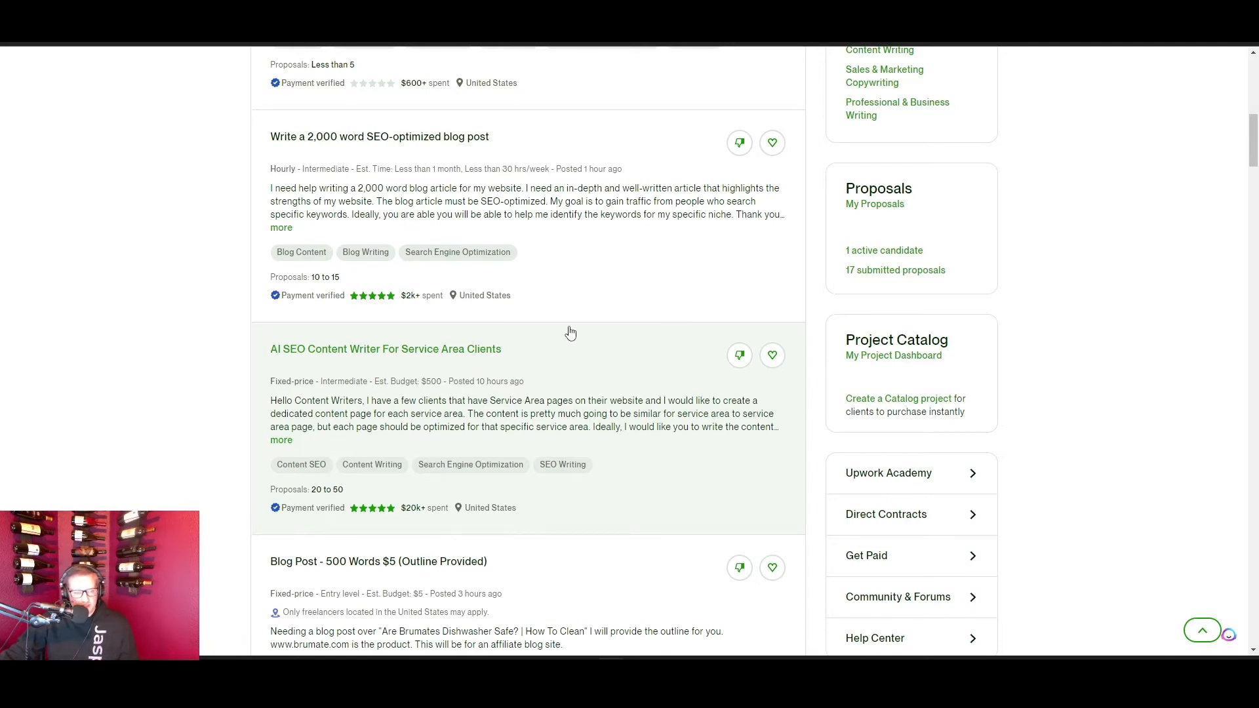
pyautogui.scroll(-3)
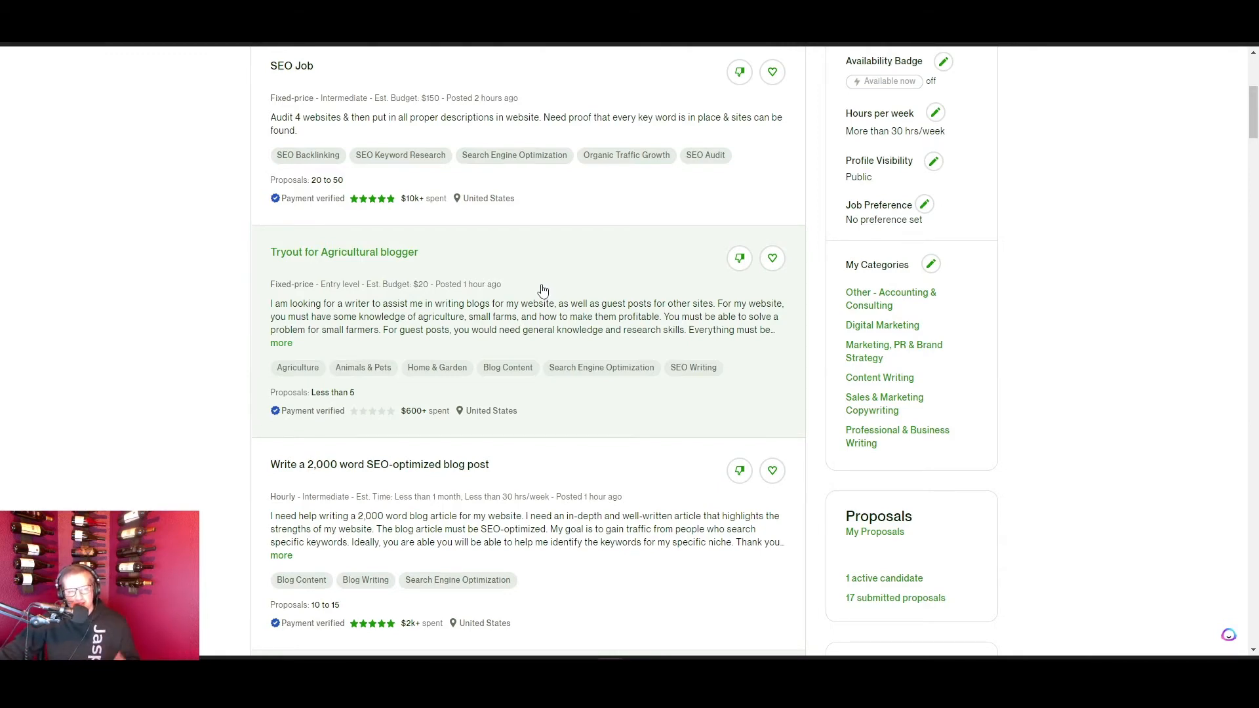
pyautogui.scroll(-3)
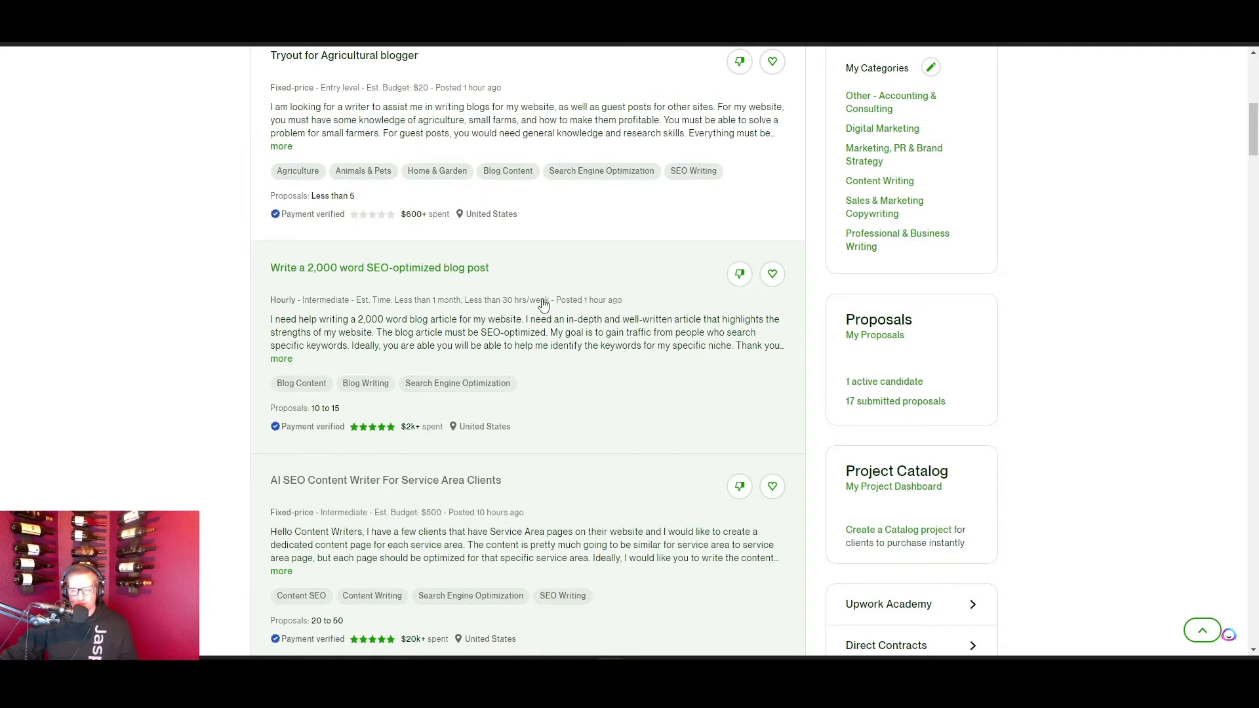
pyautogui.moveTo(393, 272)
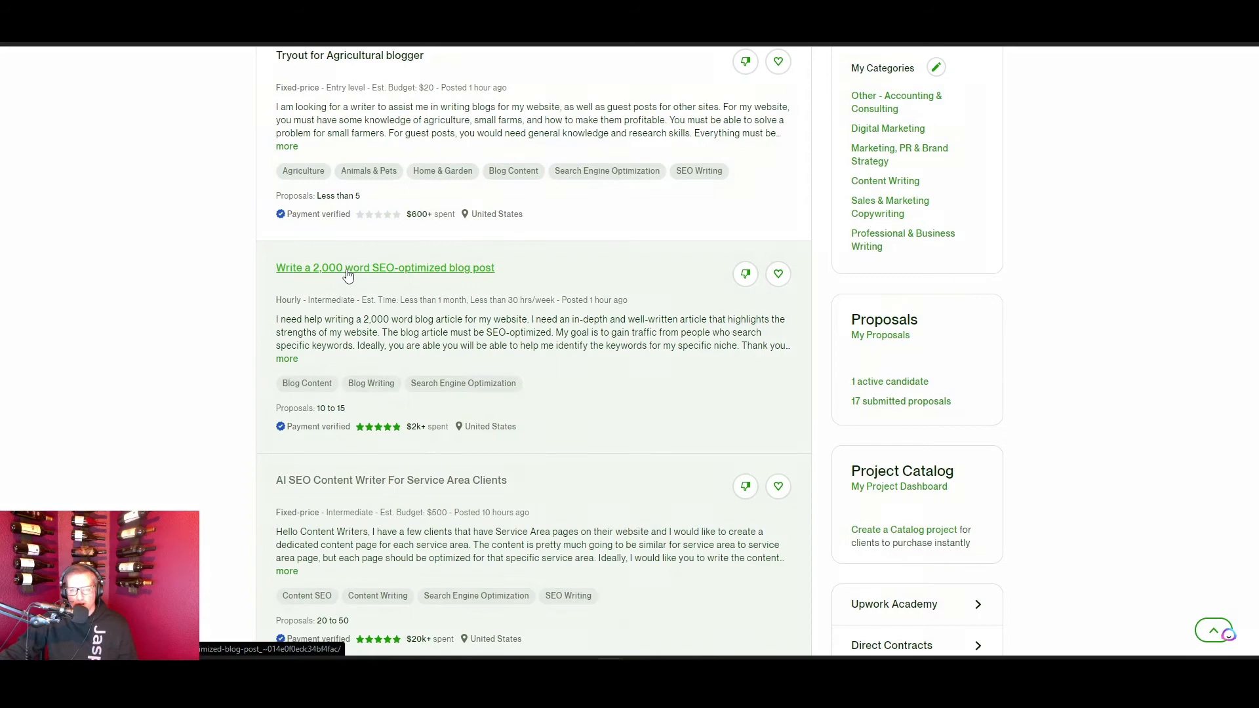
# - Open the 'Write a 2,000 word SEO-optimized blog post' job and select its description
pyautogui.click(385, 267)
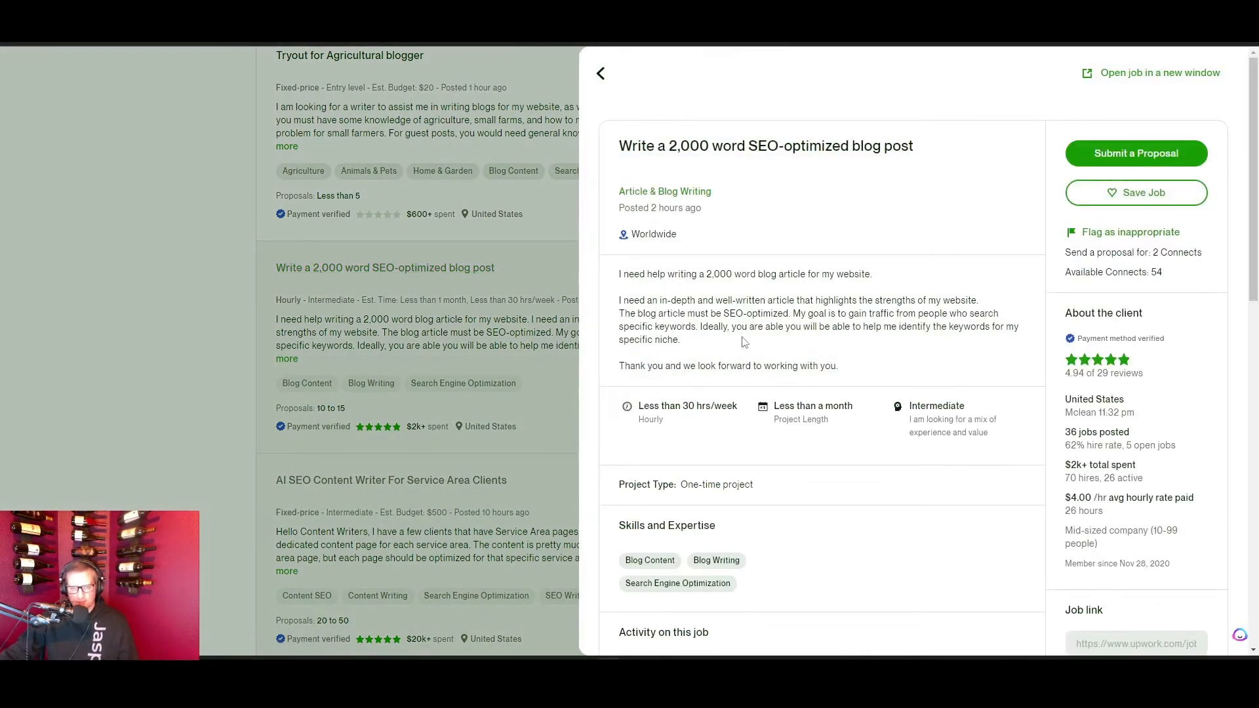
pyautogui.moveTo(622, 286)
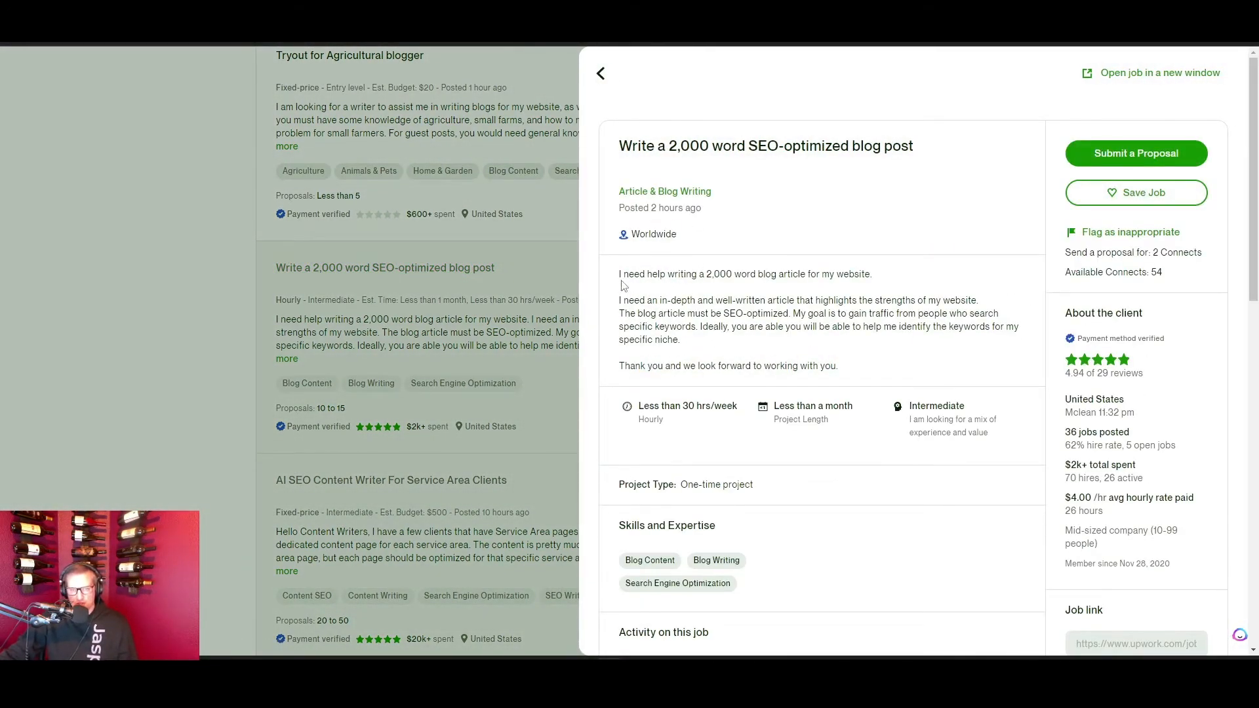
pyautogui.moveTo(619, 274); pyautogui.dragTo(870, 274)
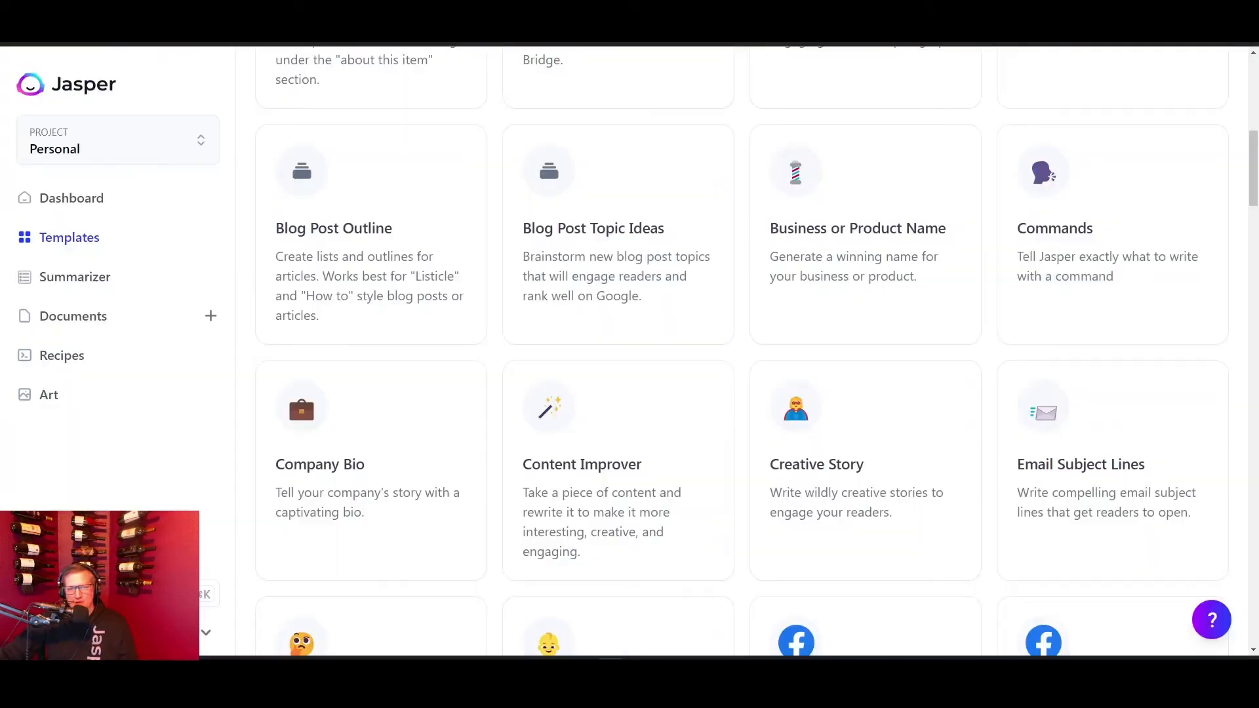
# - Open Jasper's Commands template with the command 'Write a compelling reply to this job post'
pyautogui.click(1054, 228)
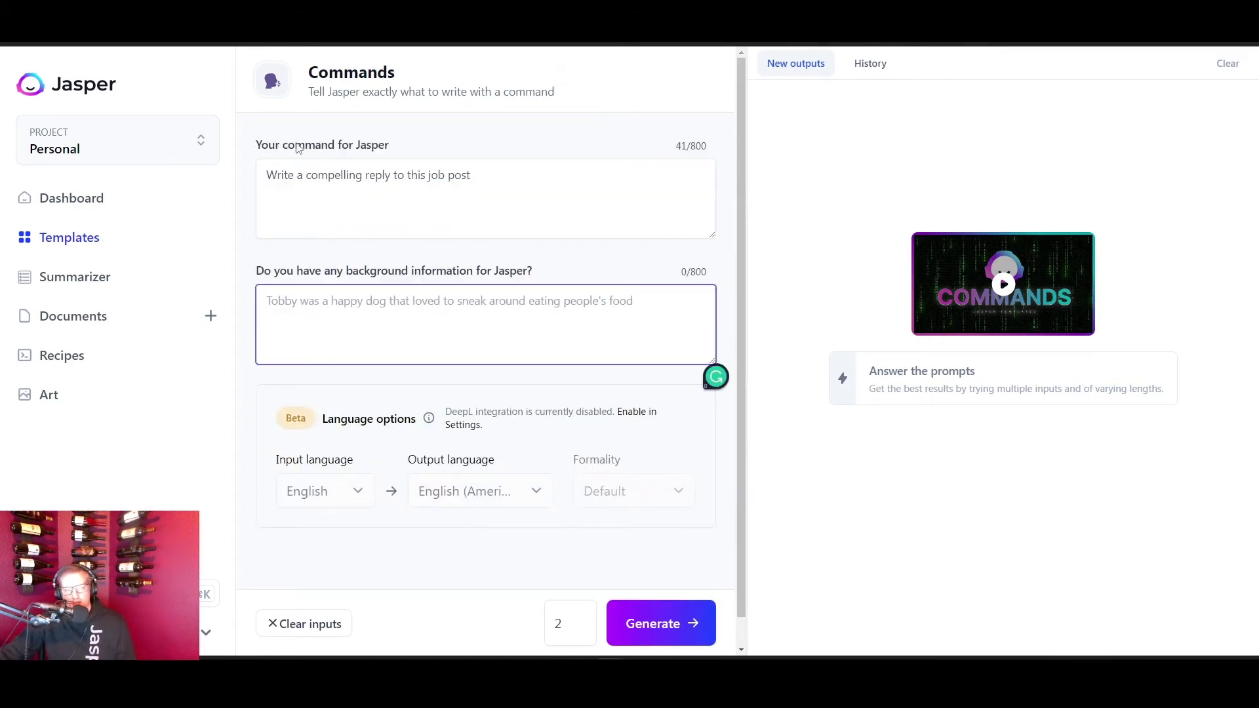
pyautogui.moveTo(393, 156)
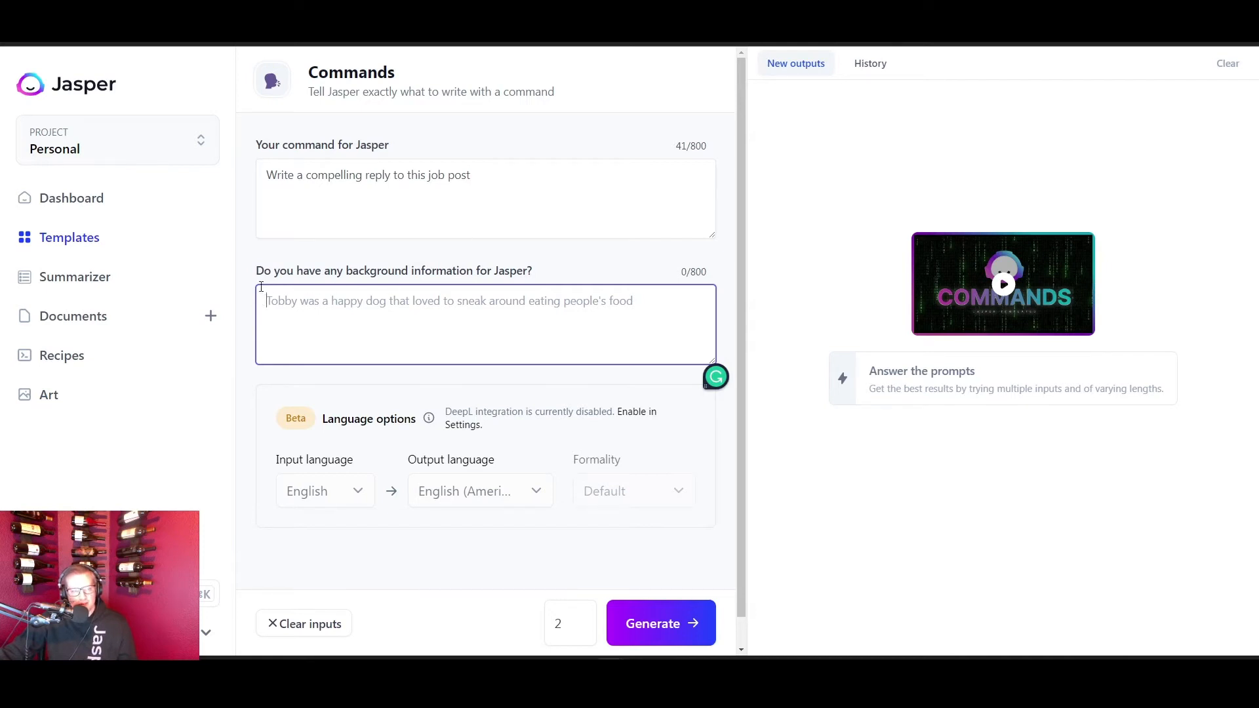
pyautogui.moveTo(537, 275)
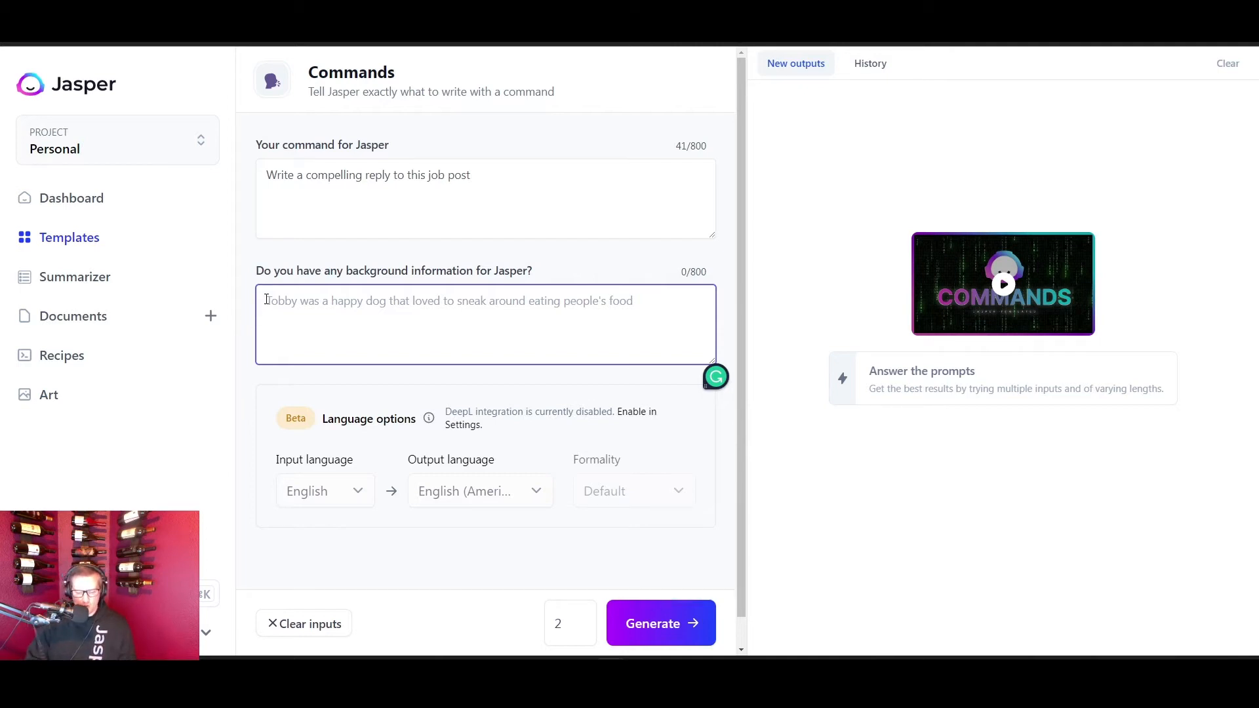
# - Enter the job description 'I need help writing a 2,000 word blog article…' as background information
pyautogui.write('I need help writing a 2,000 word blog article for my website.')
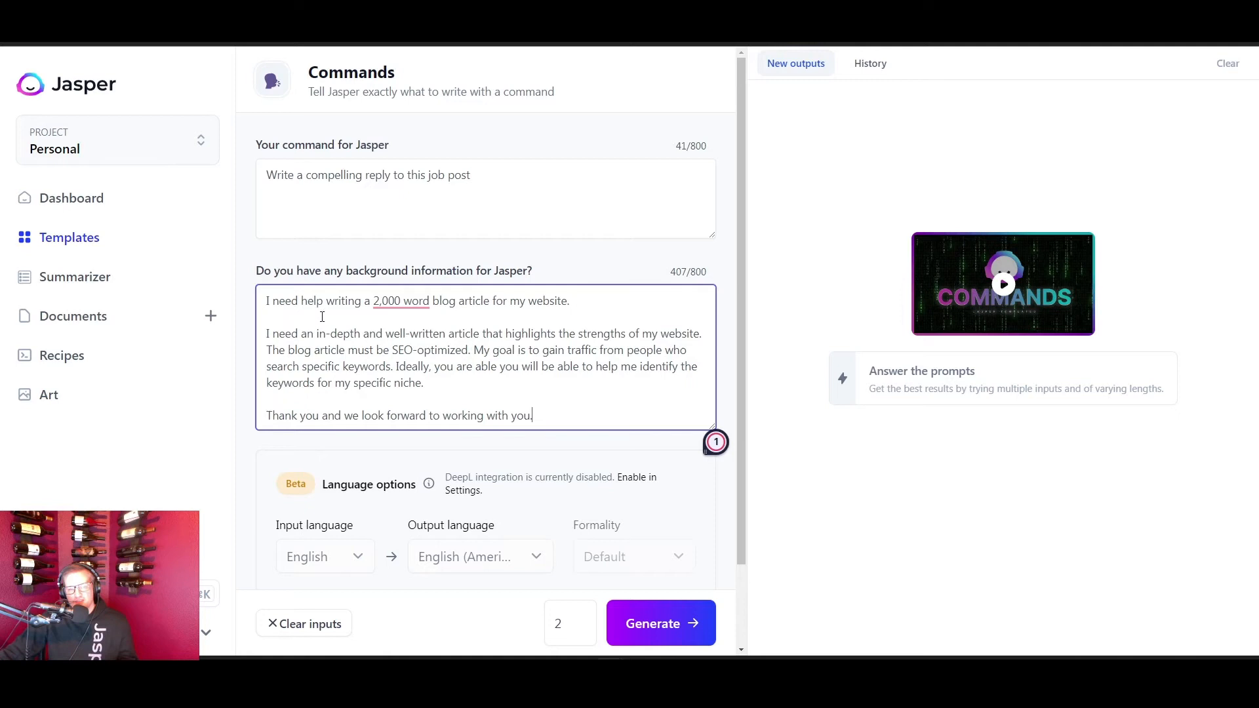
pyautogui.moveTo(428, 321)
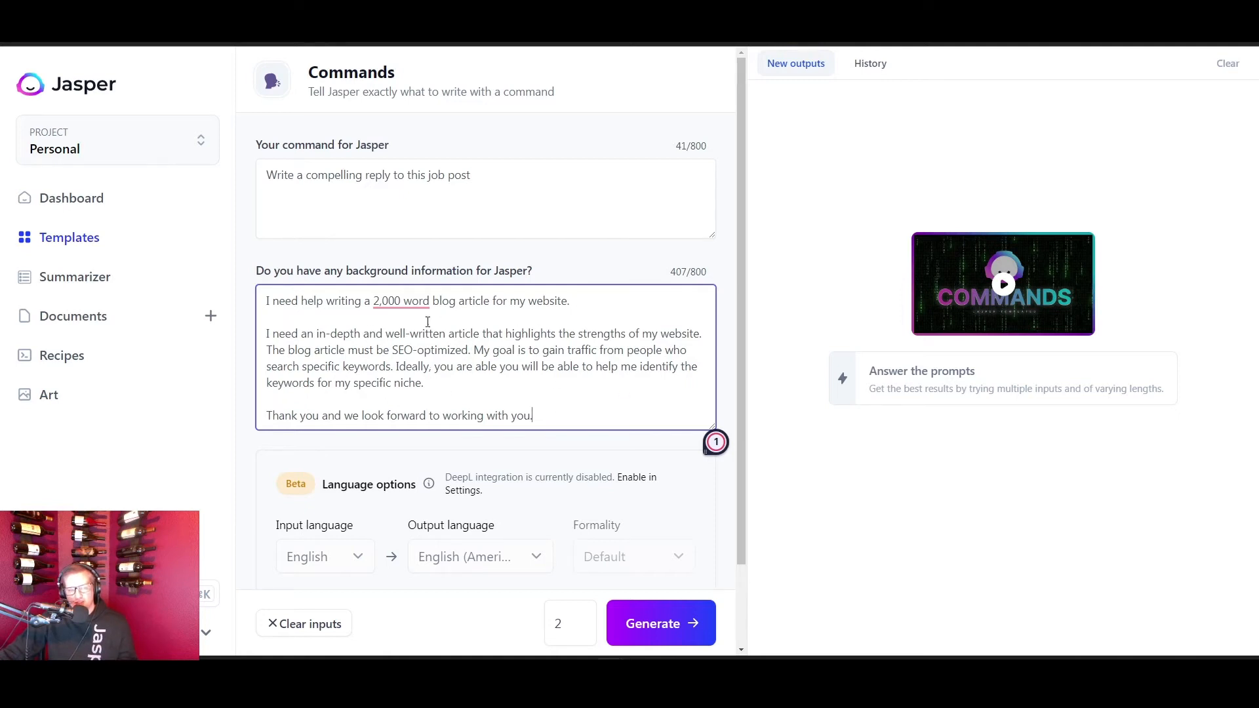
pyautogui.moveTo(472, 185)
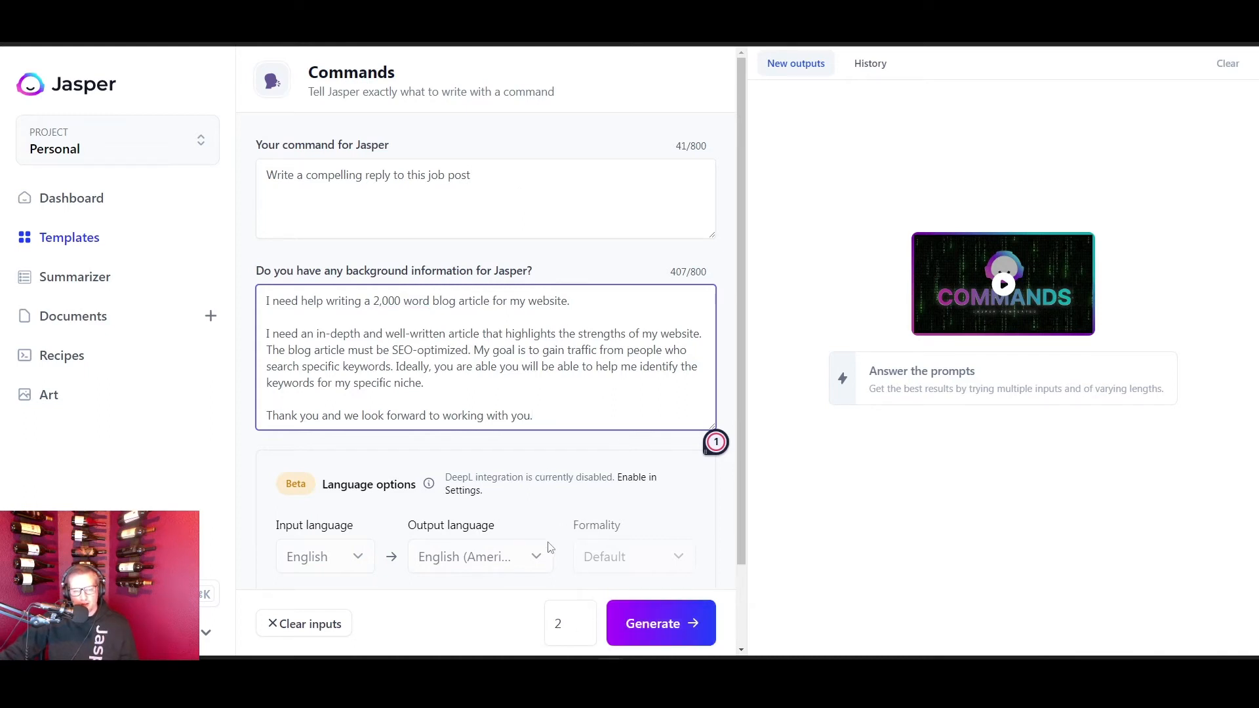
pyautogui.scroll(-3)
pyautogui.write('10')
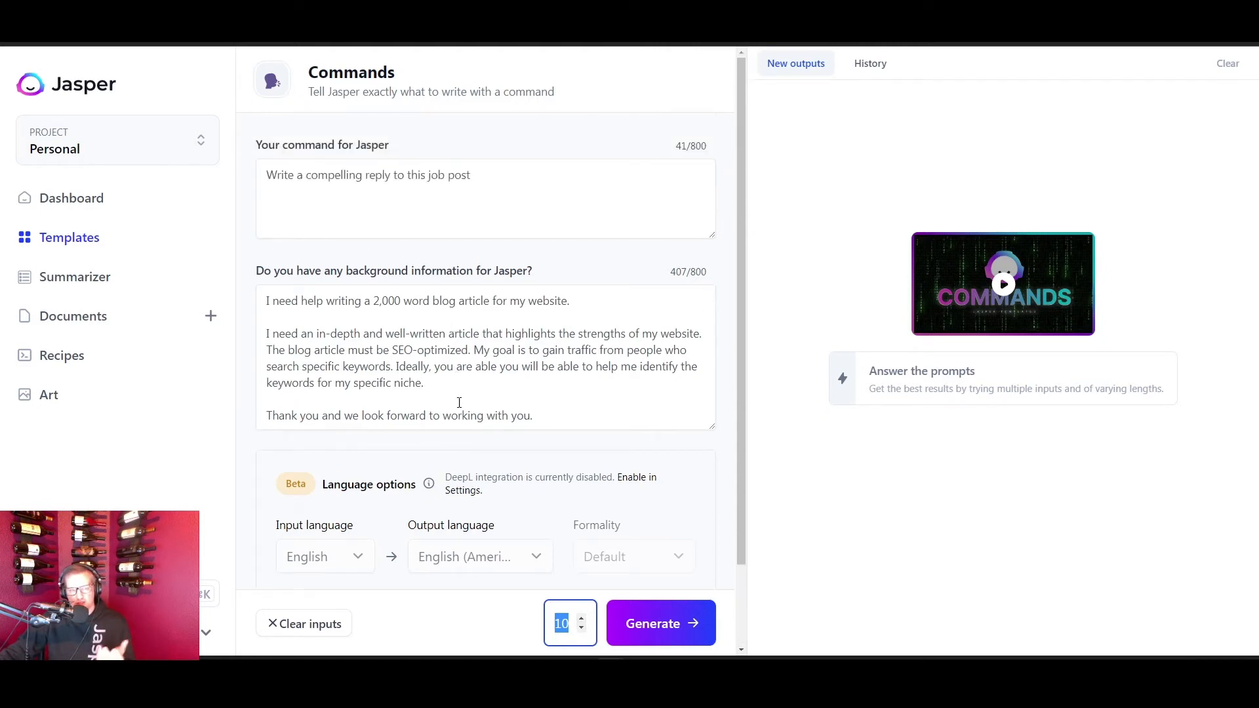
pyautogui.click(582, 630)
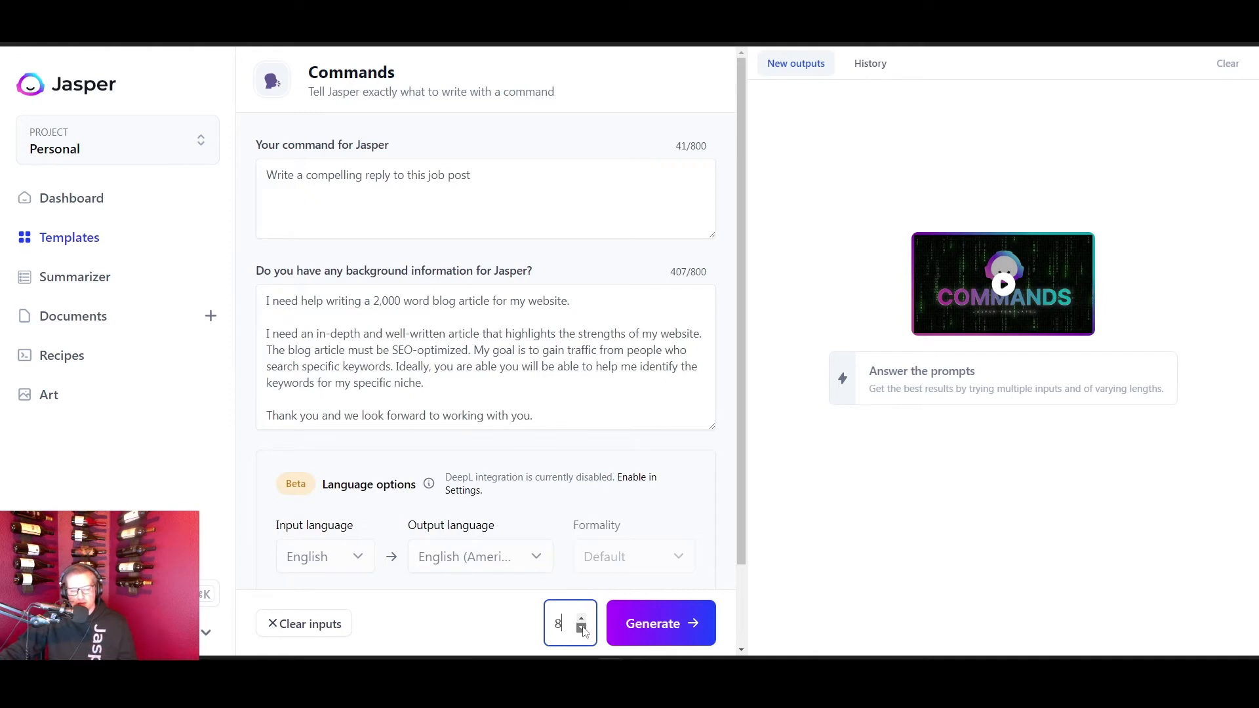
pyautogui.click(556, 623)
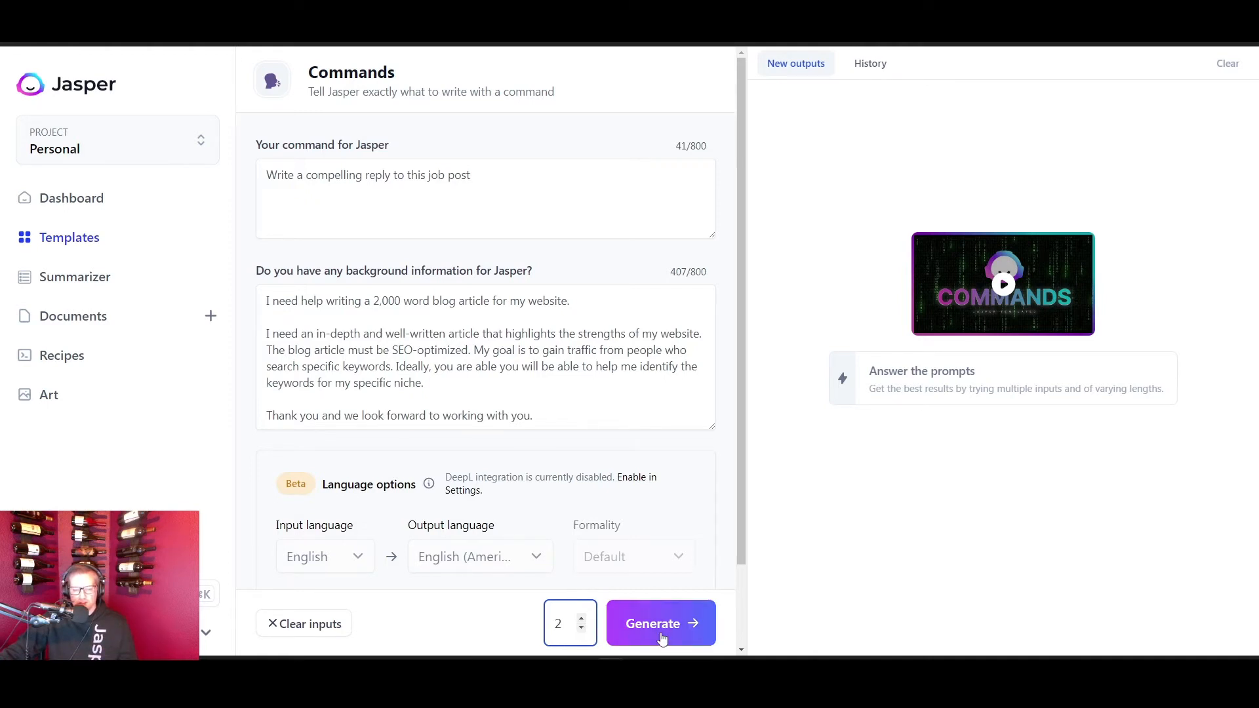
# - Generate two reply drafts, the first thanking the client and pitching SEO-optimized writing
pyautogui.click(660, 623)
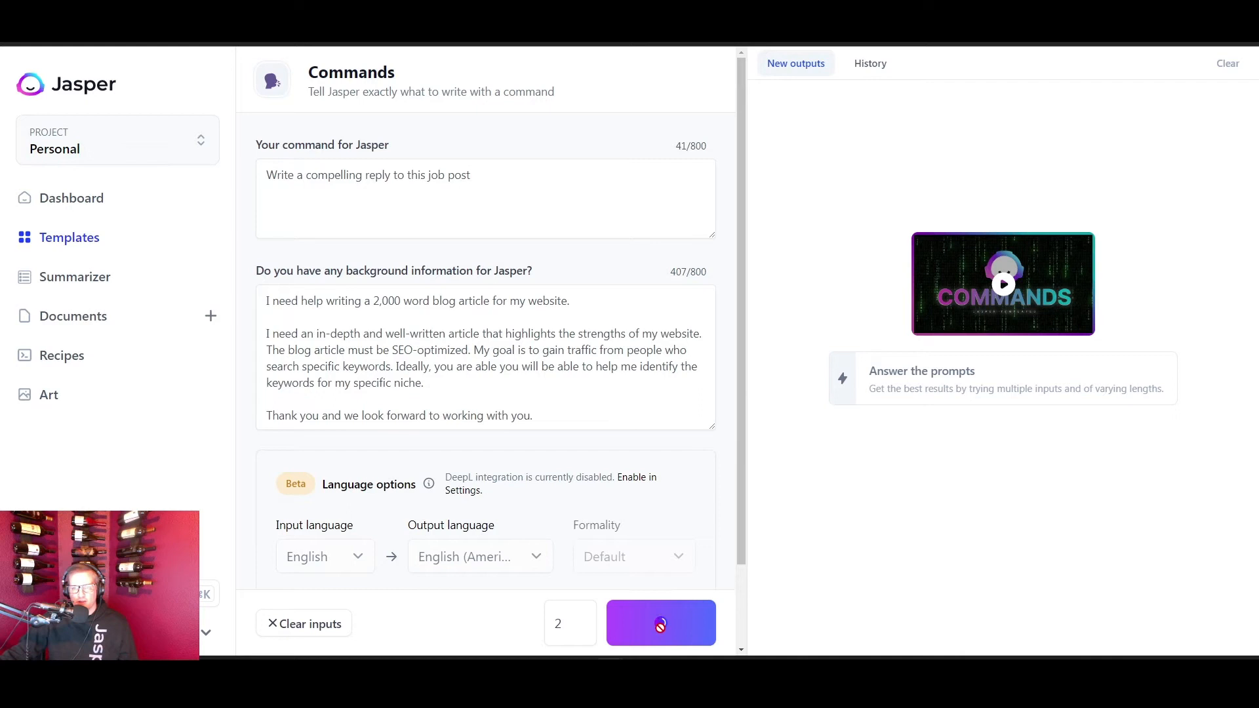
pyautogui.click(661, 623)
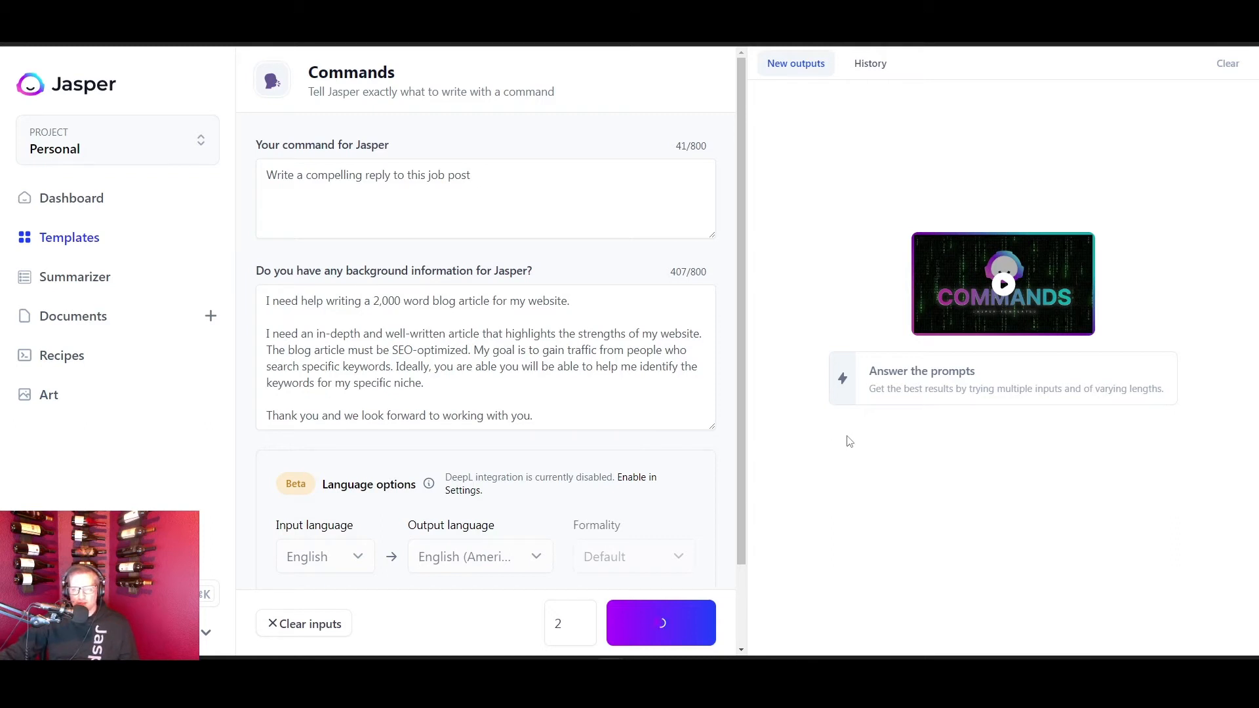
pyautogui.moveTo(901, 483)
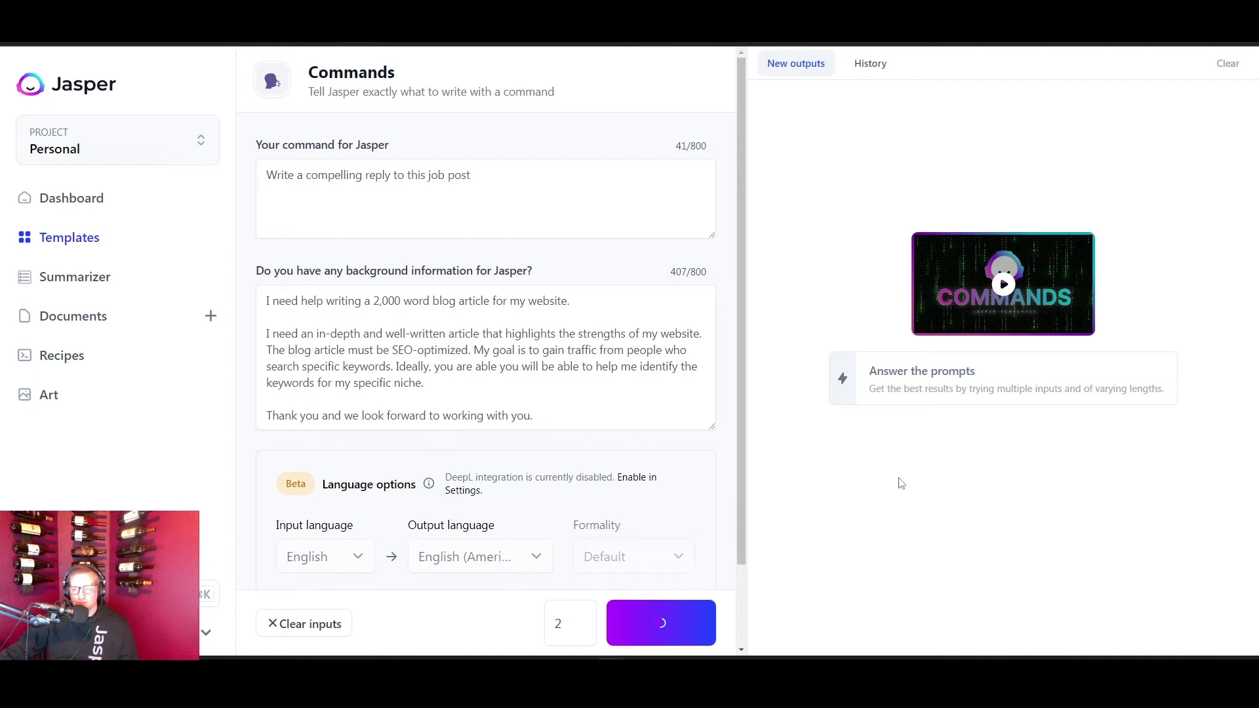
pyautogui.click(660, 623)
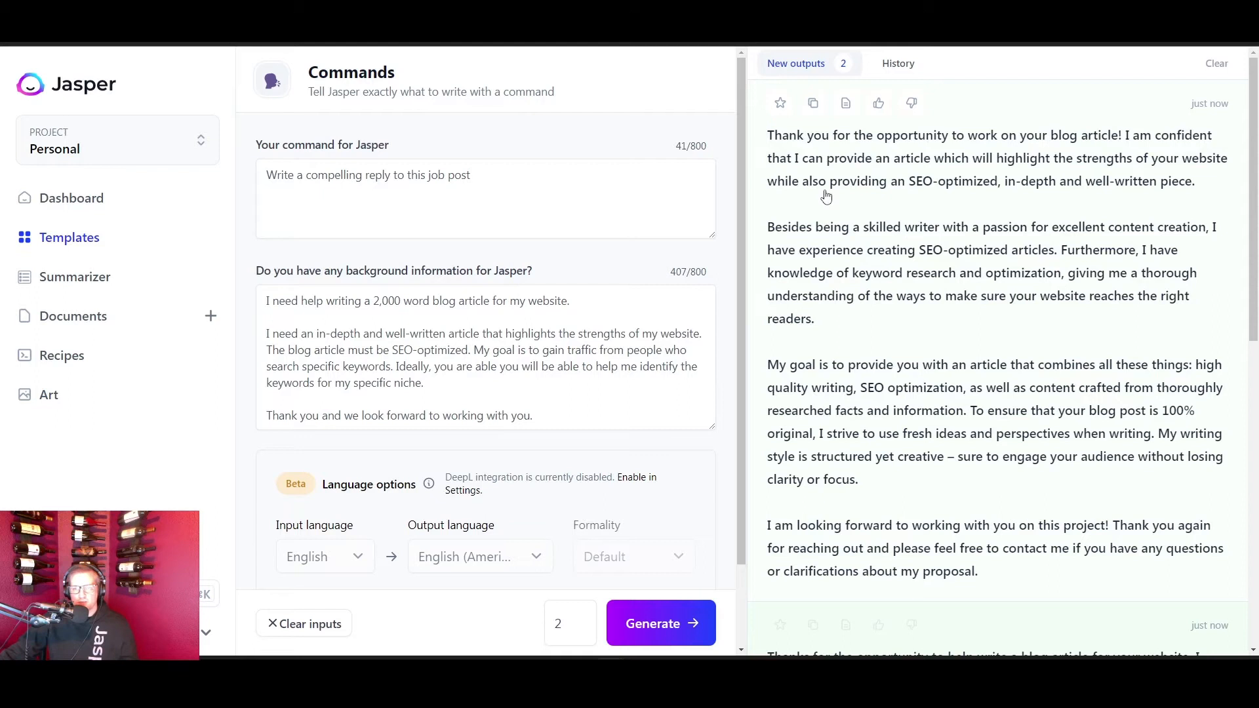
# - Scroll through the new outputs to read the first generated reply draft
pyautogui.scroll(-3)
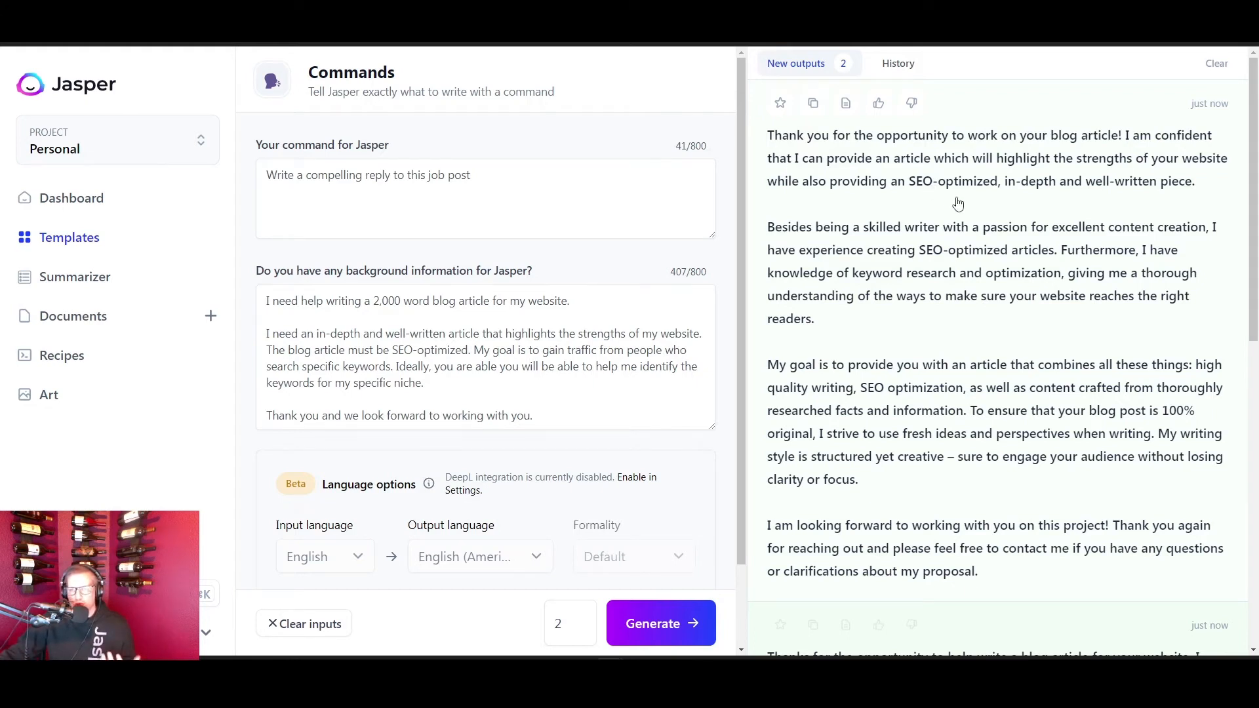
pyautogui.moveTo(806, 190)
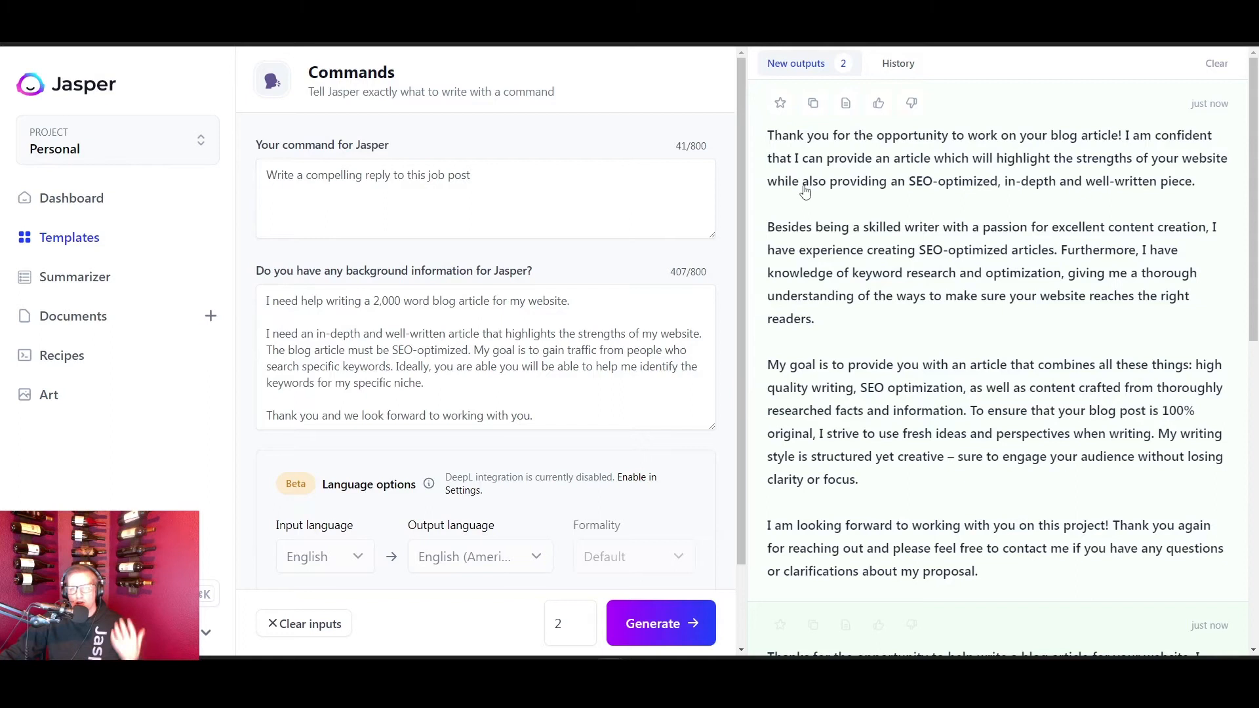
pyautogui.moveTo(968, 201)
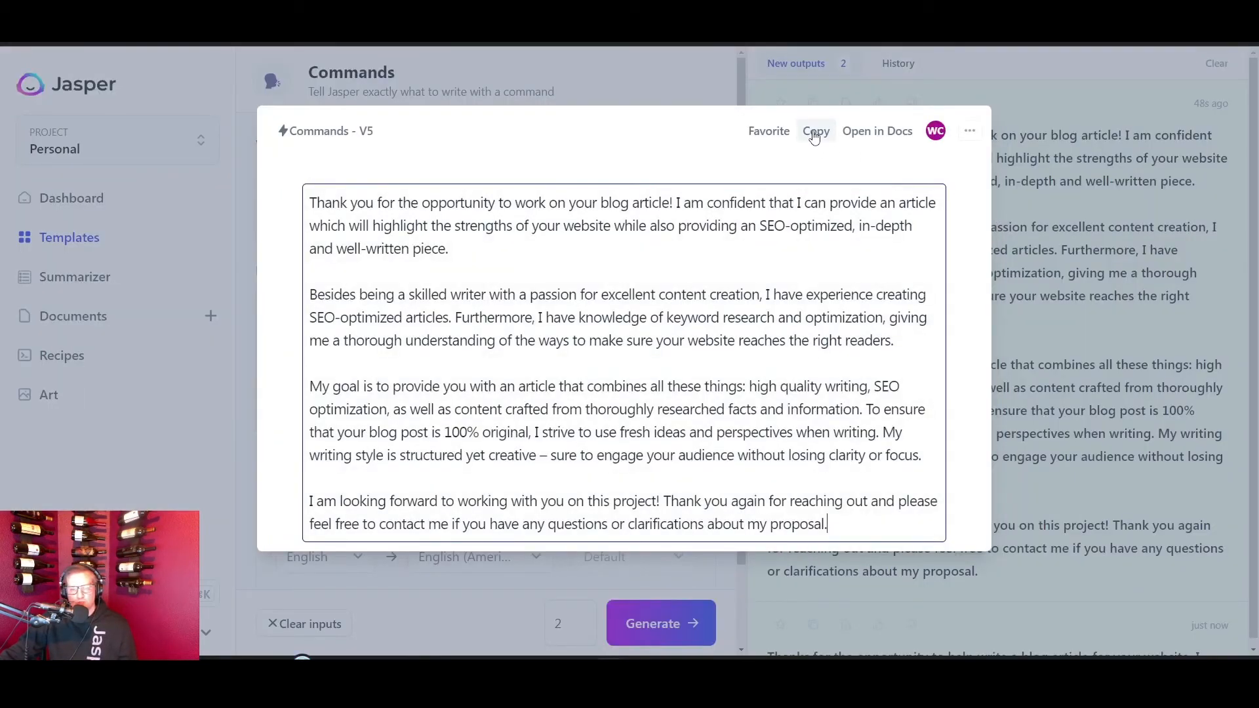
# - Copy the first reply draft's full text from the expanded output view
pyautogui.click(815, 132)
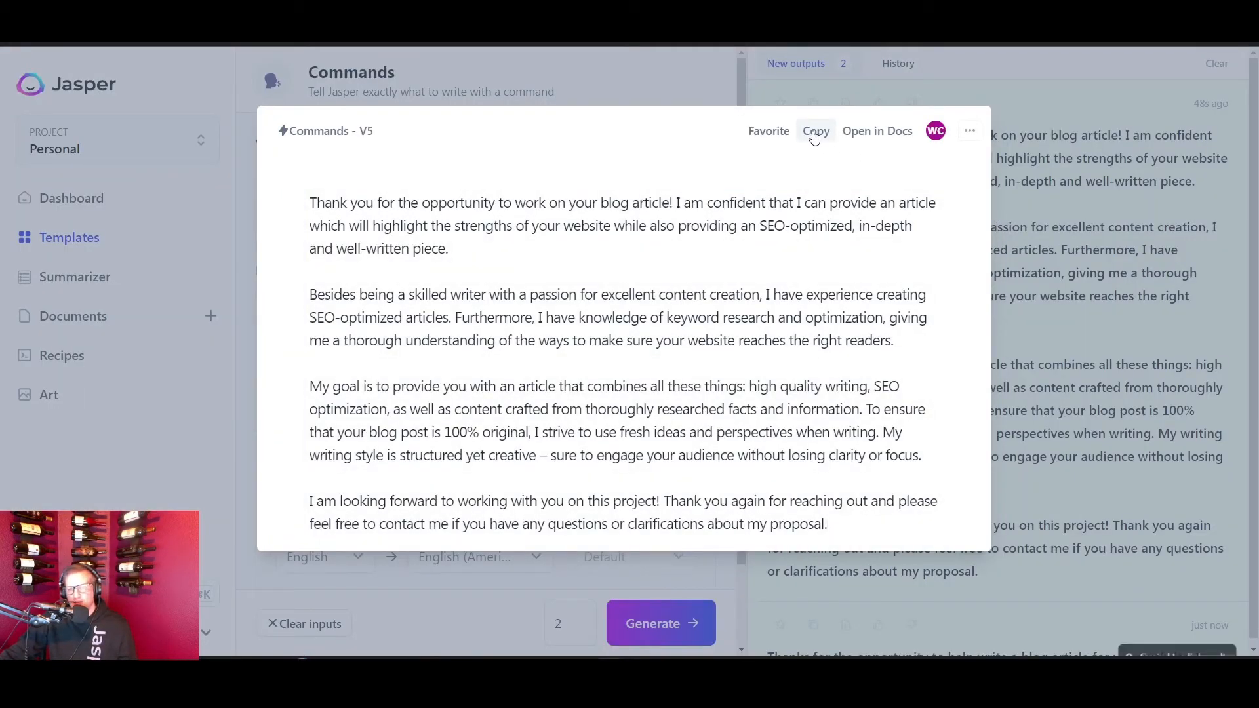
pyautogui.click(815, 132)
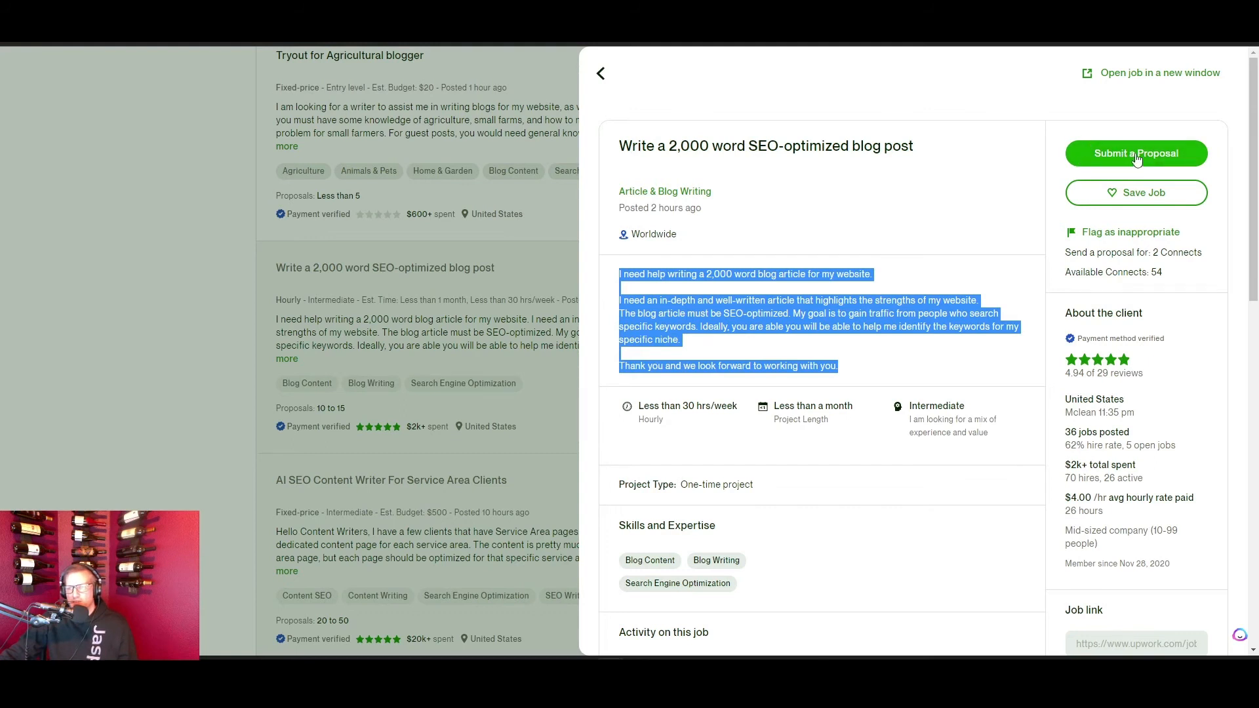
# - Begin a proposal for the blog post job with the General profile, costing 2 Connects
pyautogui.click(1135, 153)
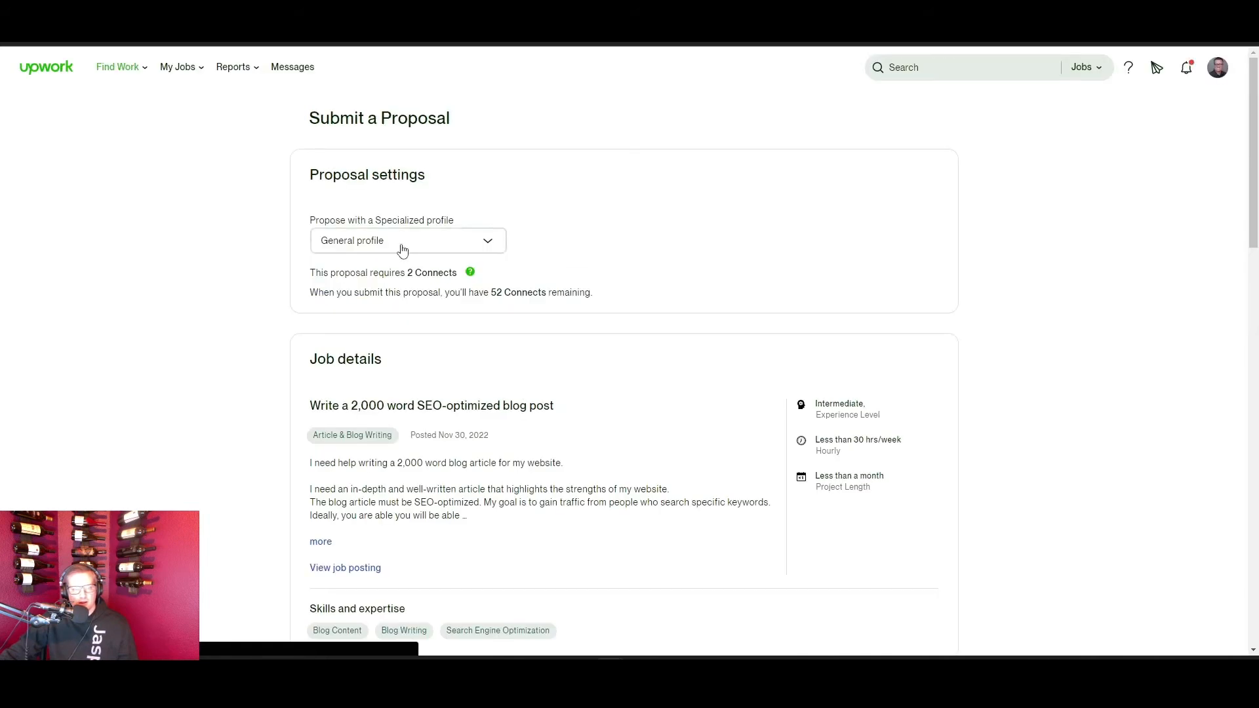
# - Paste Jasper's reply into the Cover Letter box of the proposal
pyautogui.scroll(-3)
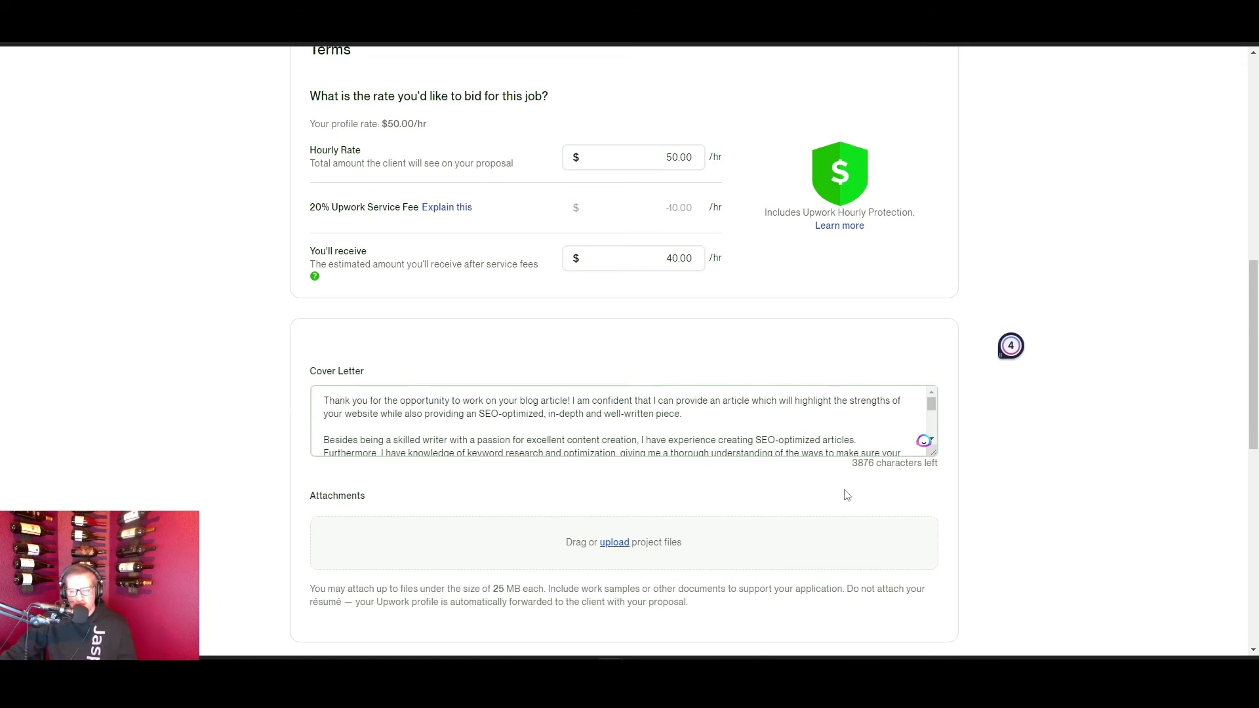
pyautogui.click(328, 404)
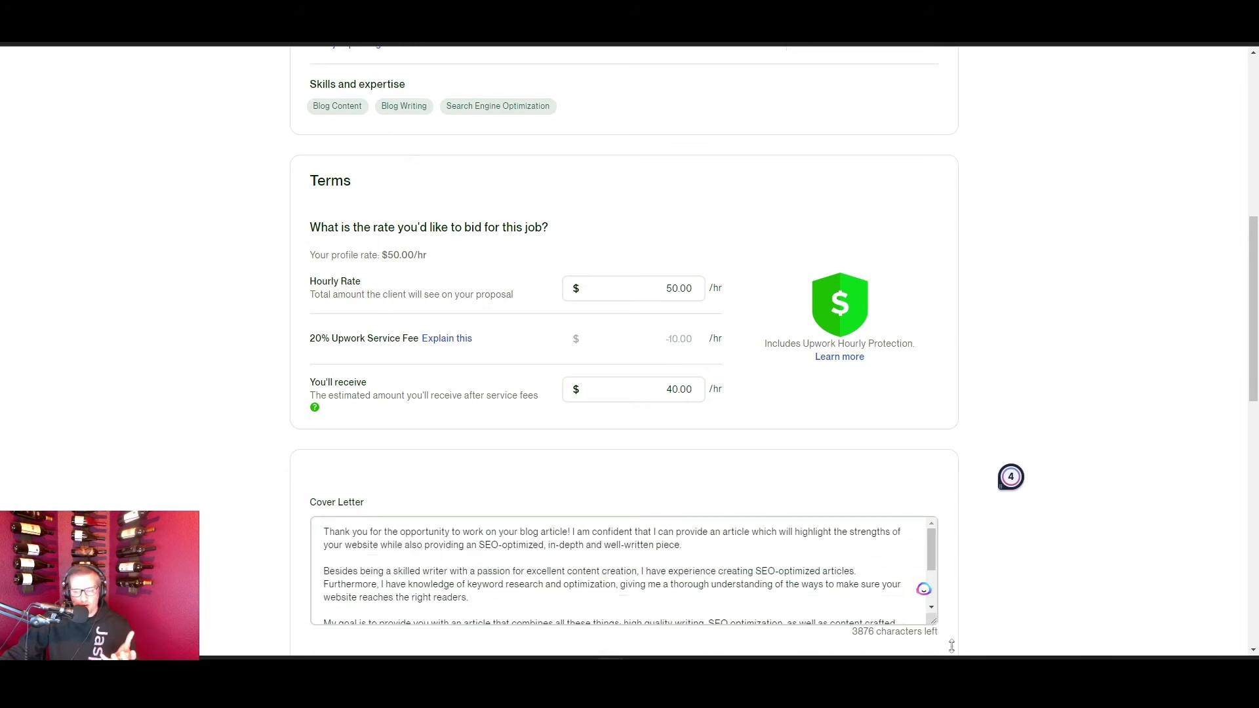
pyautogui.scroll(-3)
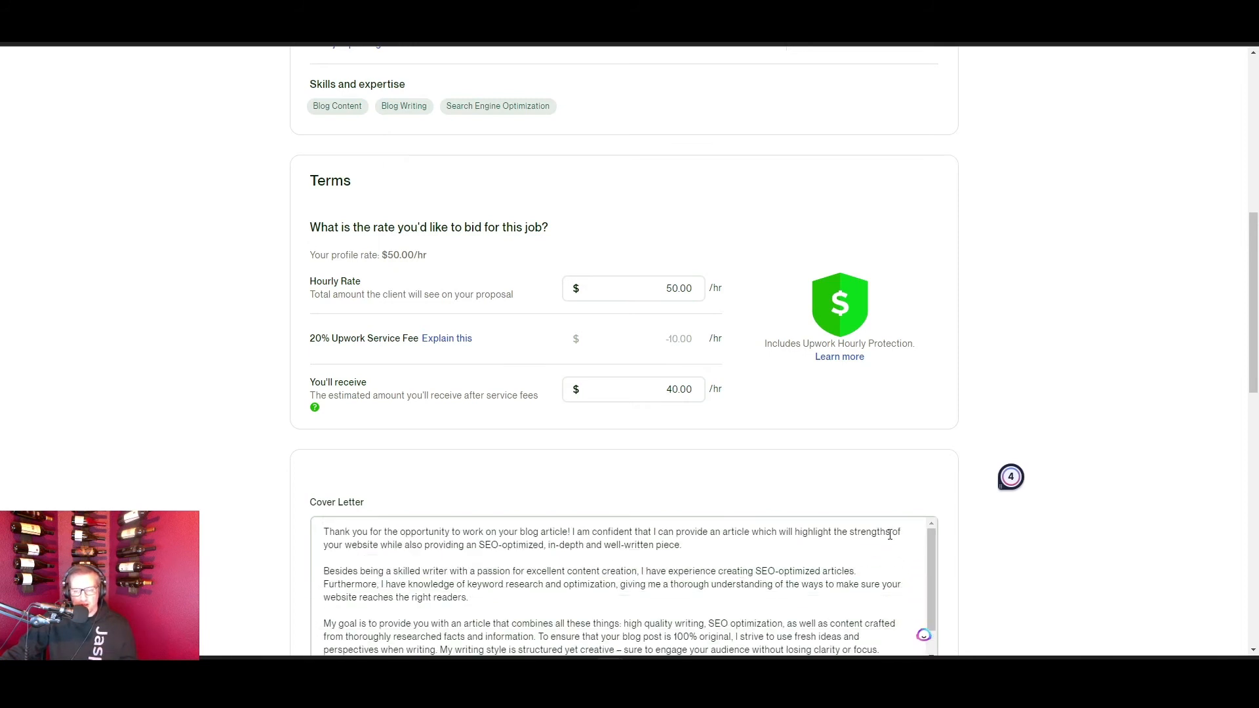
pyautogui.scroll(-3)
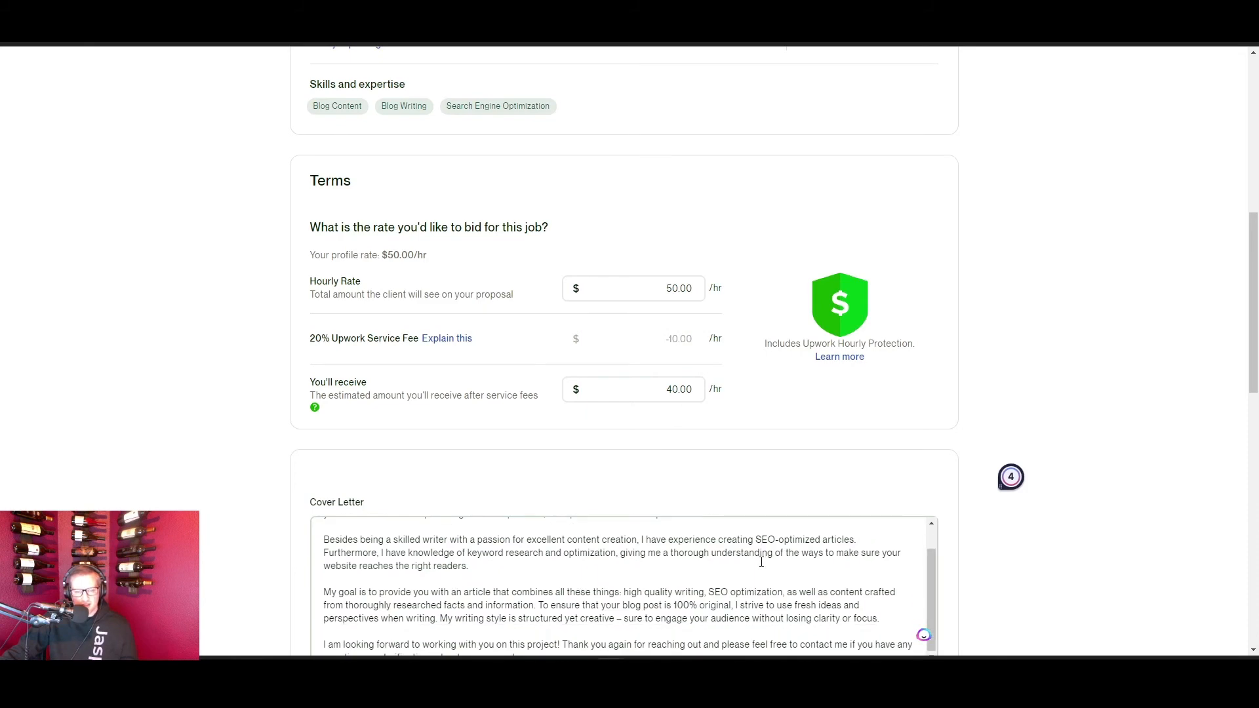
pyautogui.scroll(-3)
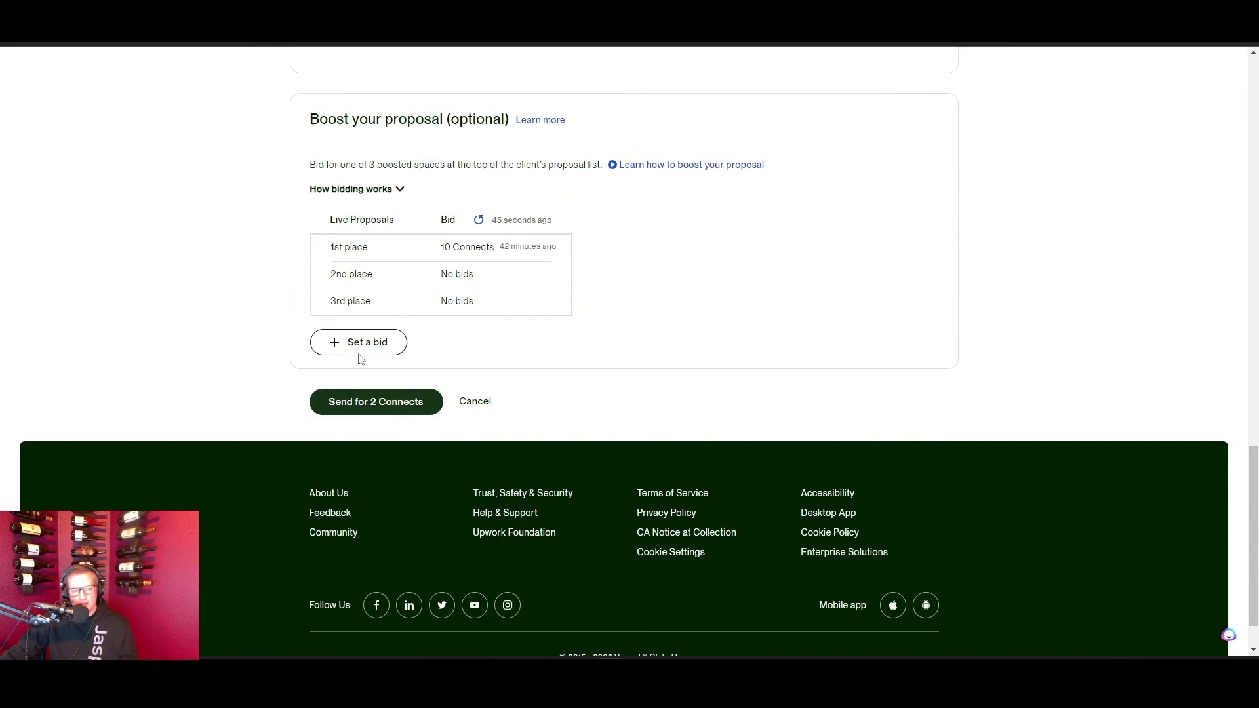
pyautogui.scroll(3)
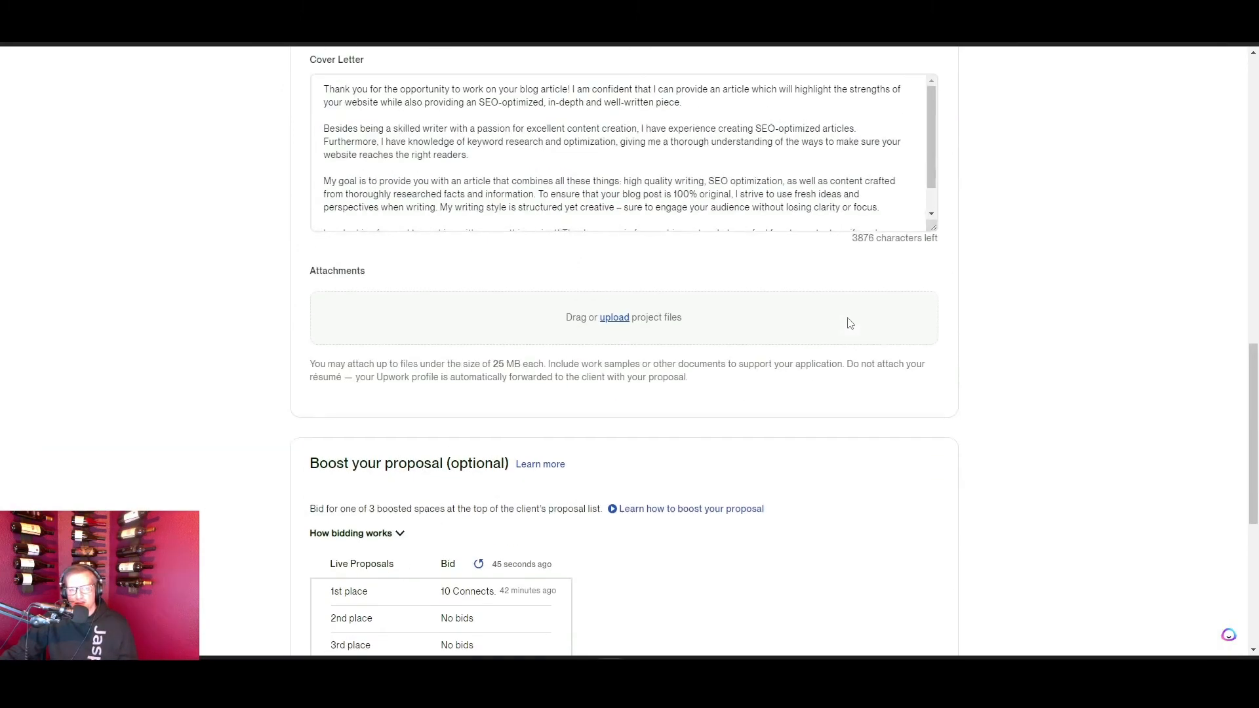
pyautogui.scroll(3)
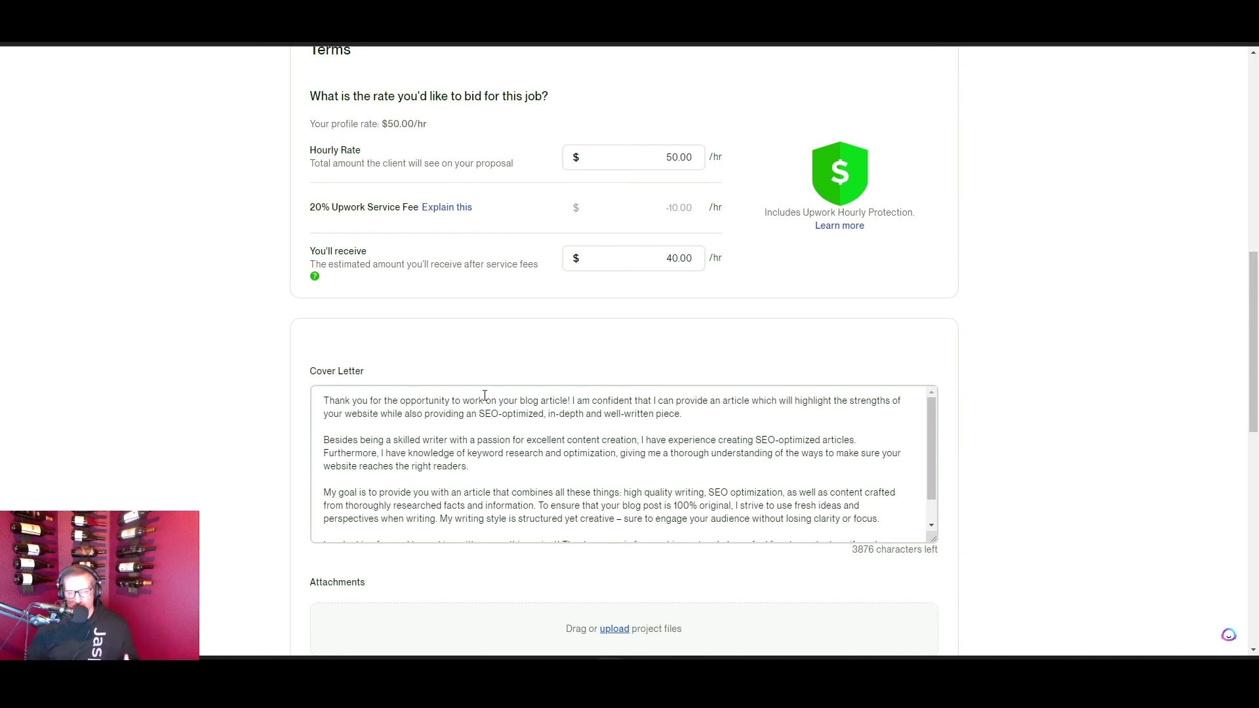
pyautogui.moveTo(480, 397)
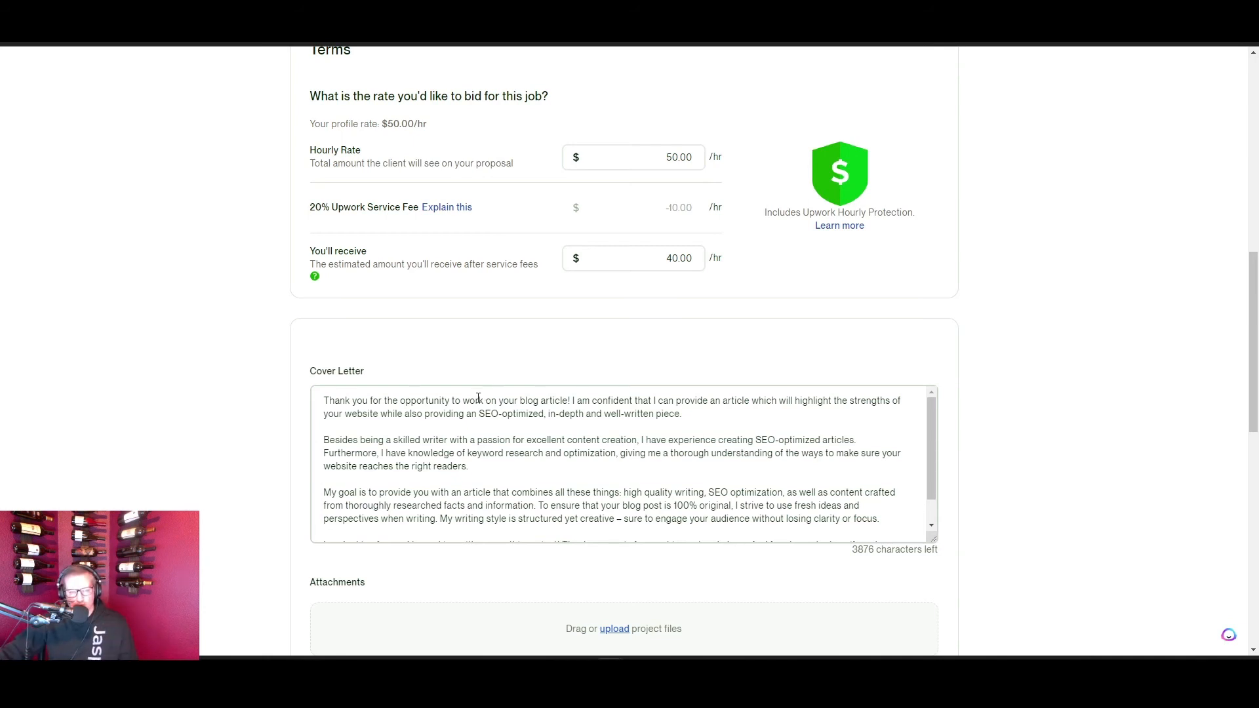